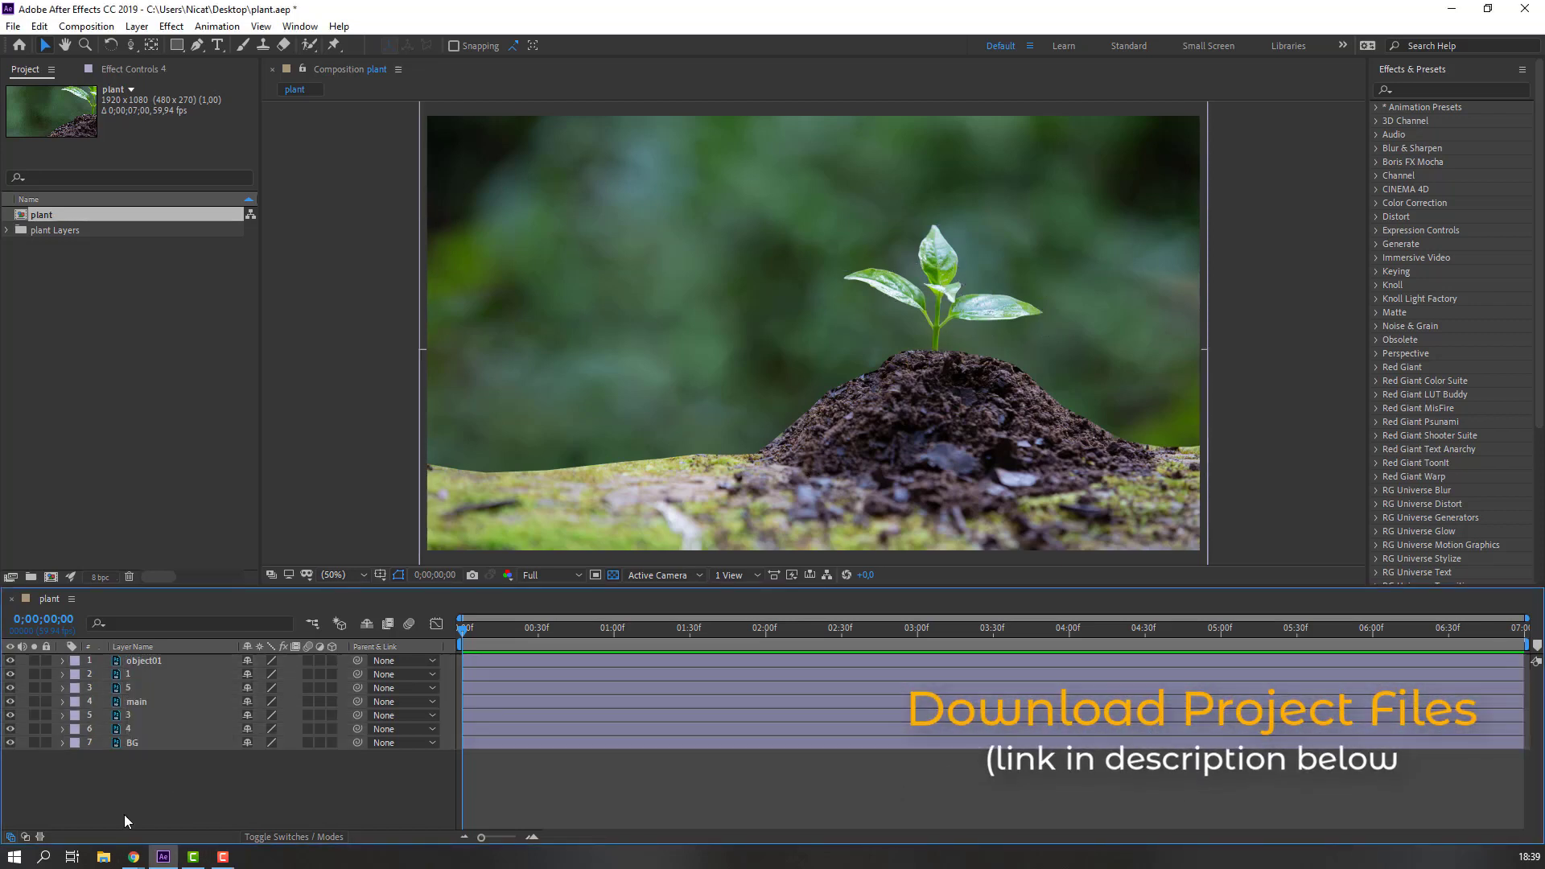
Step: Parent the leaf layers to main and main to object01, then make every layer 3D
left_click(128, 729)
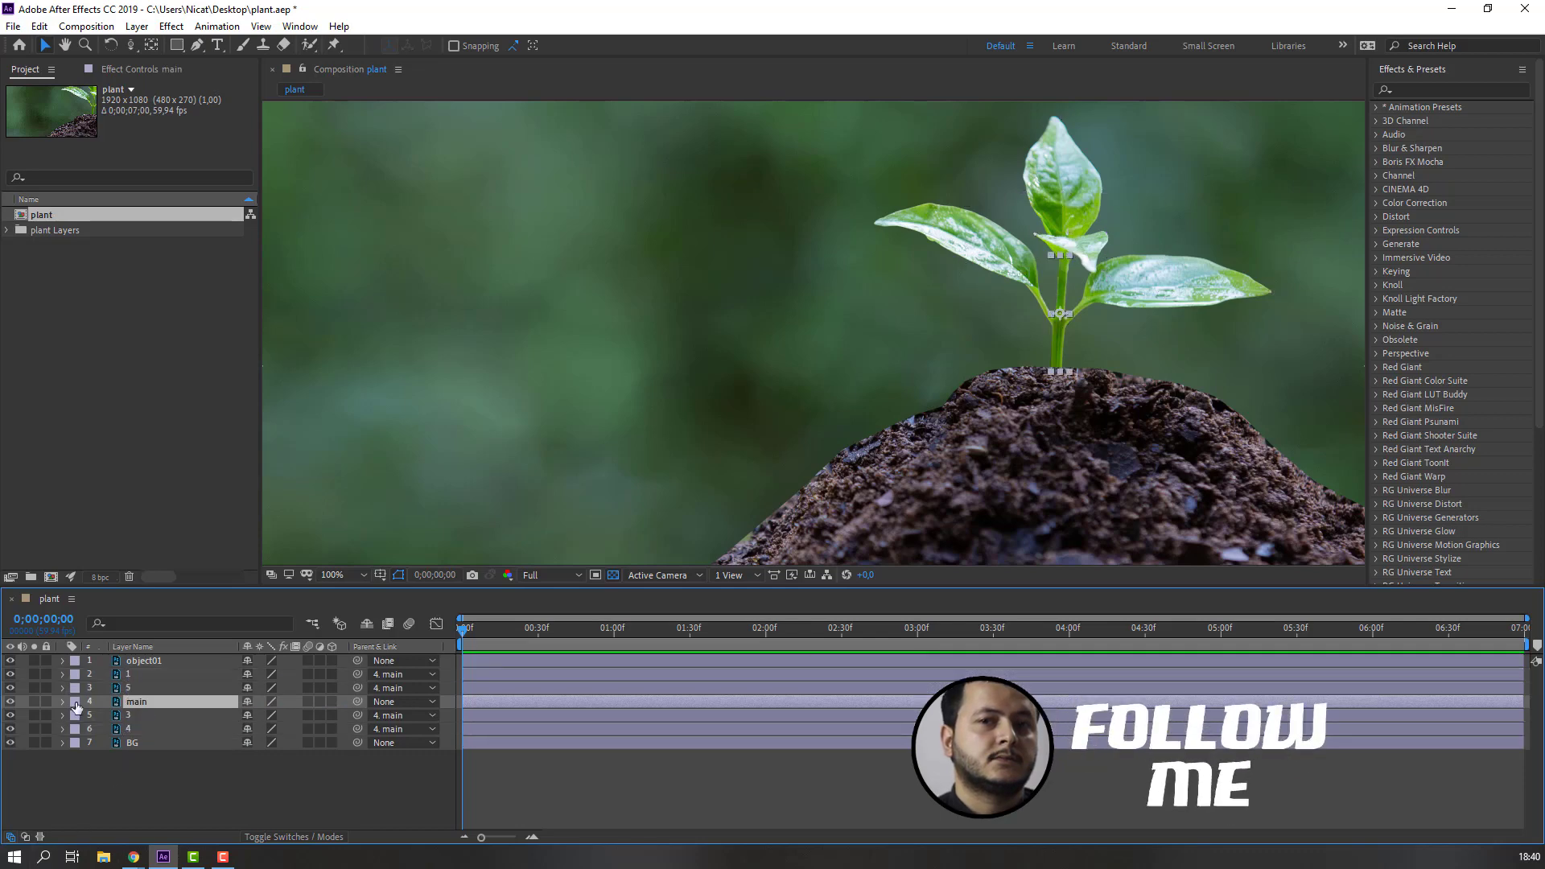
left_click(9, 701)
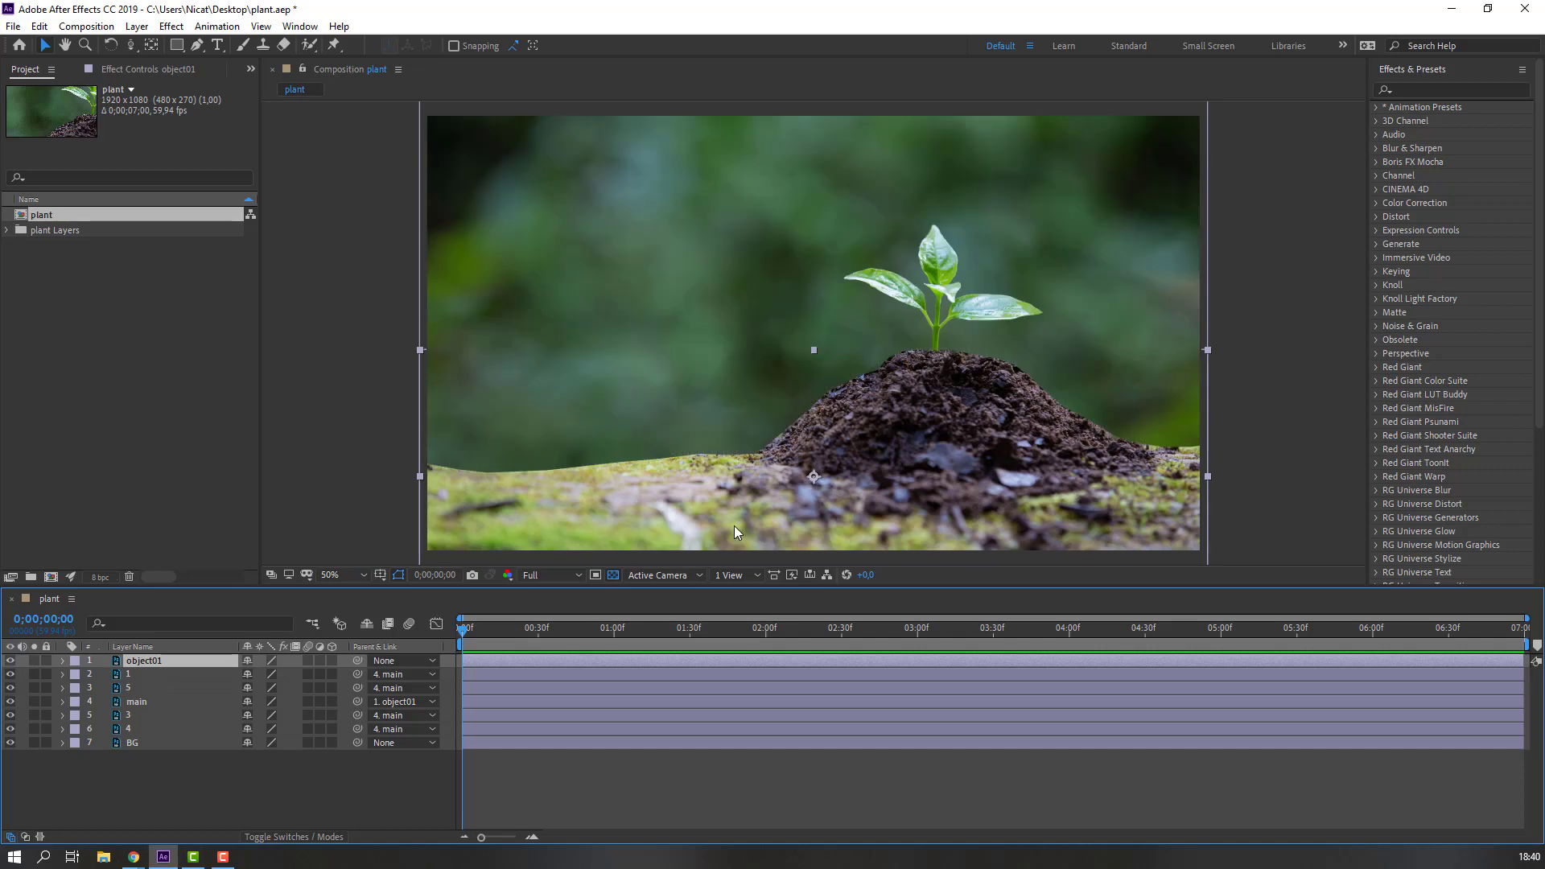
left_click(143, 660)
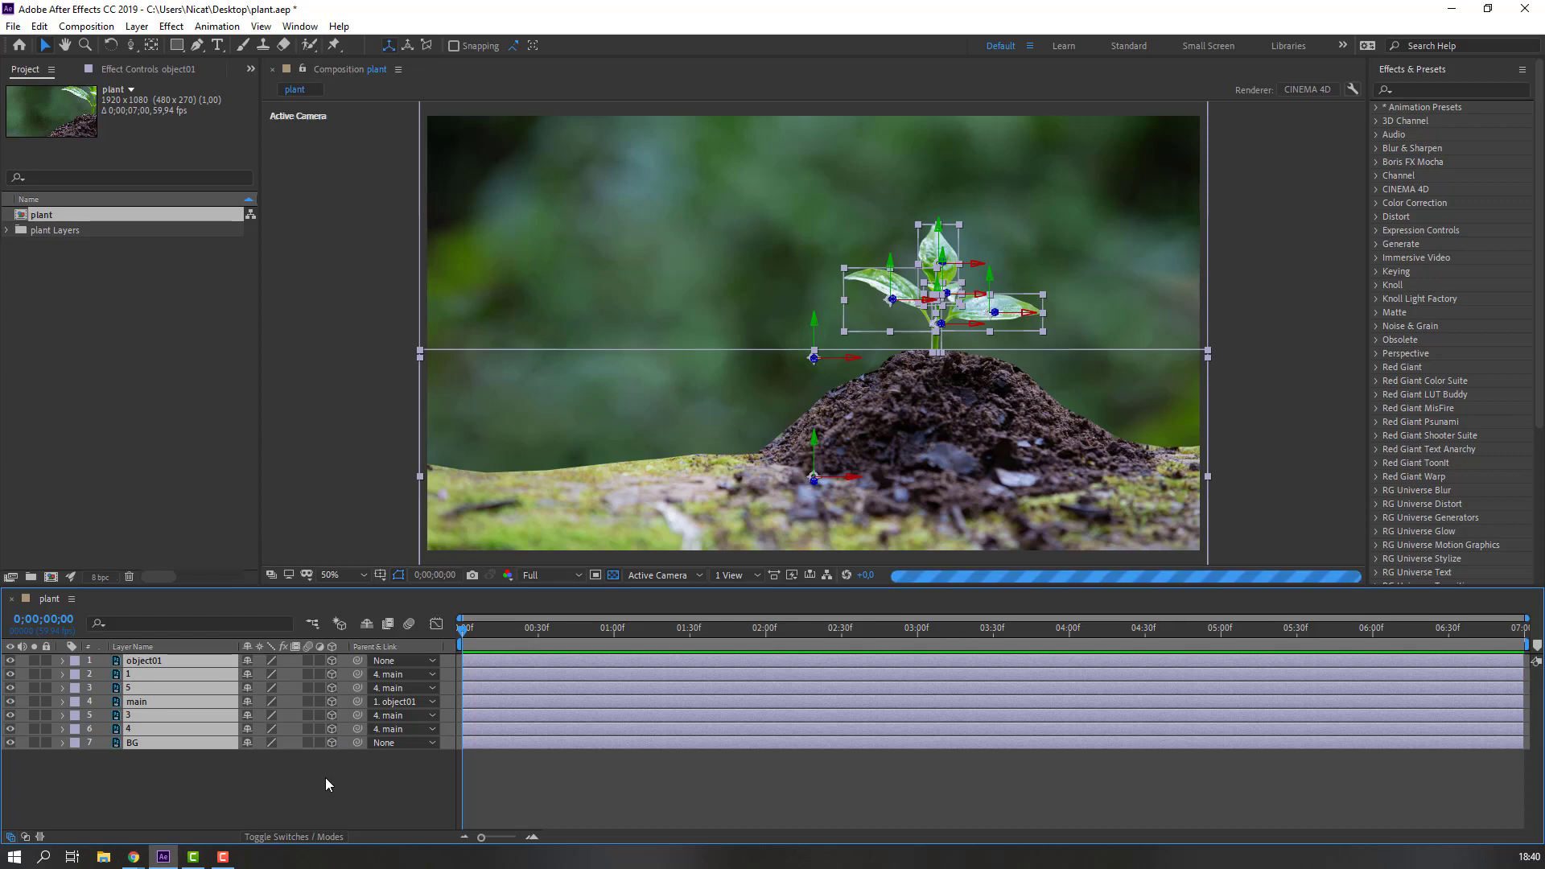
Step: Set the preview resolution to Quarter and add a new camera with default settings
left_click(542, 575)
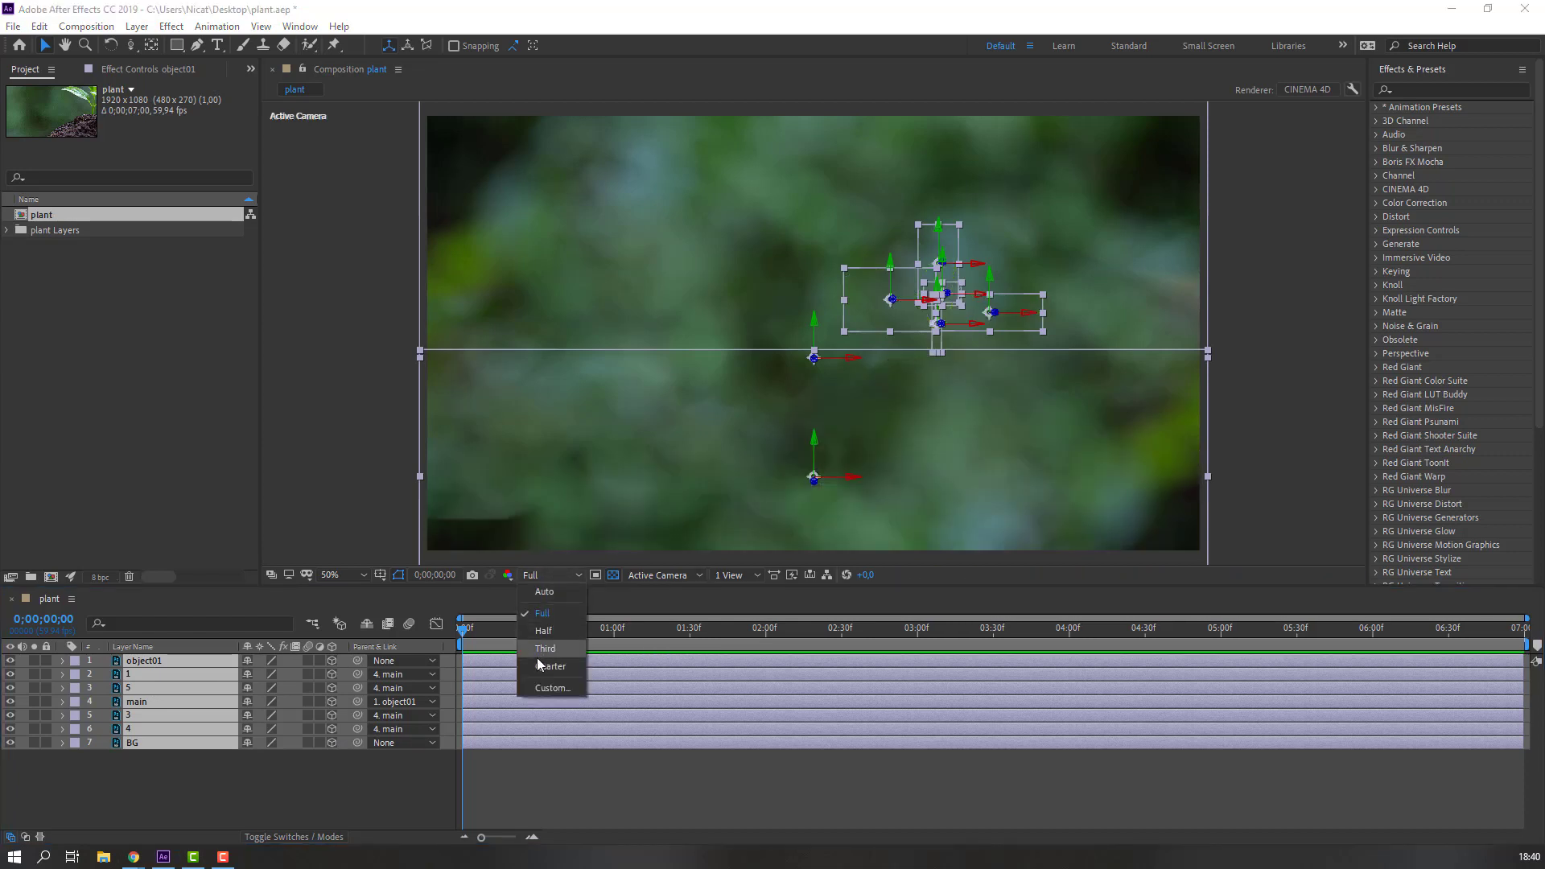
left_click(552, 667)
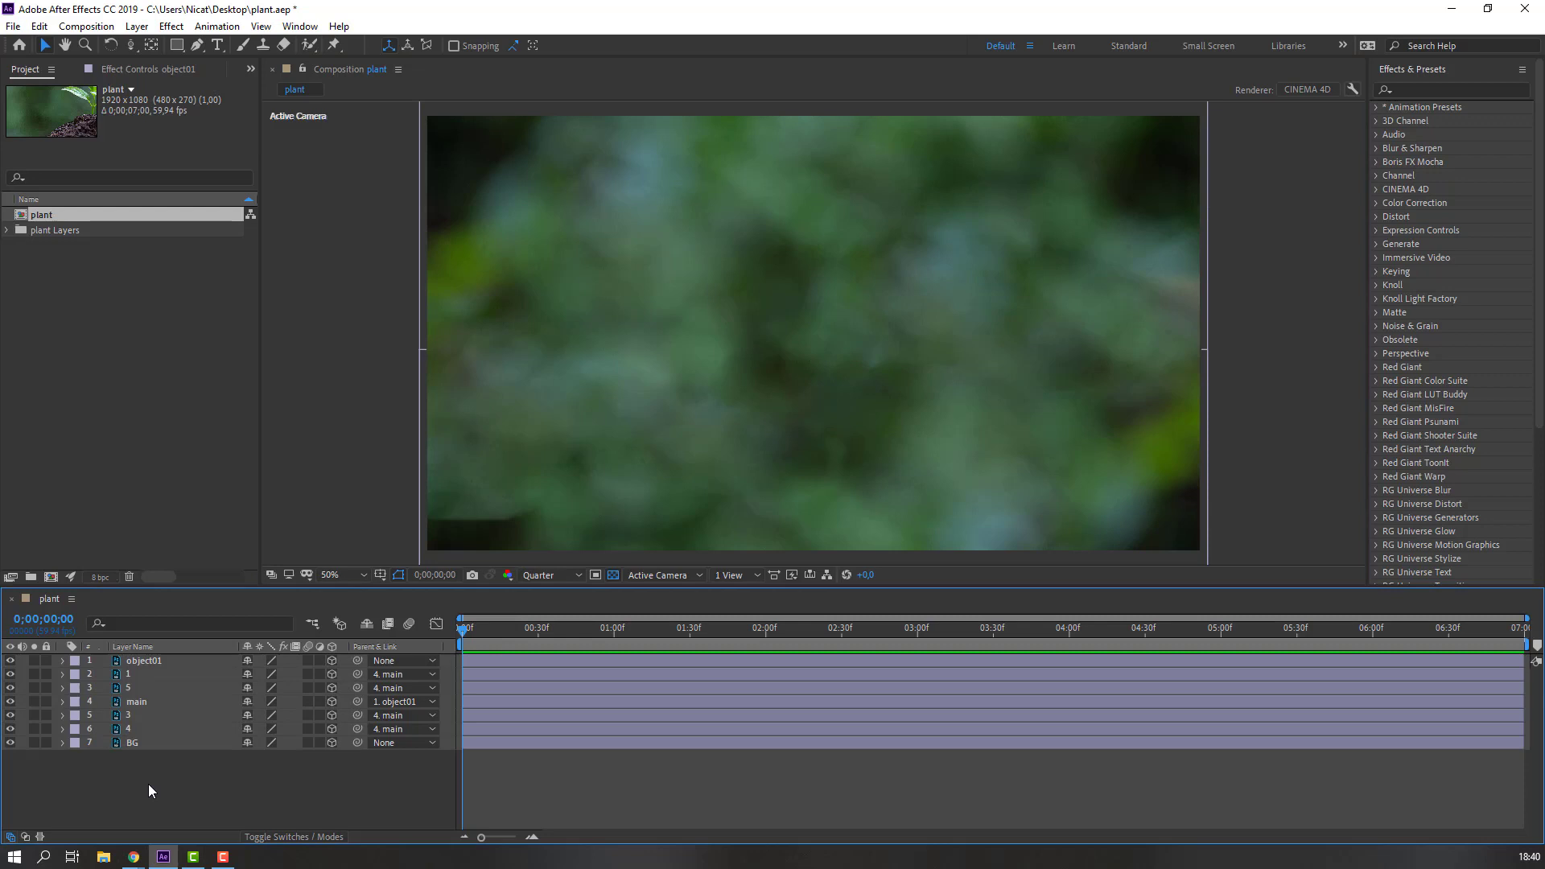
right_click(148, 788)
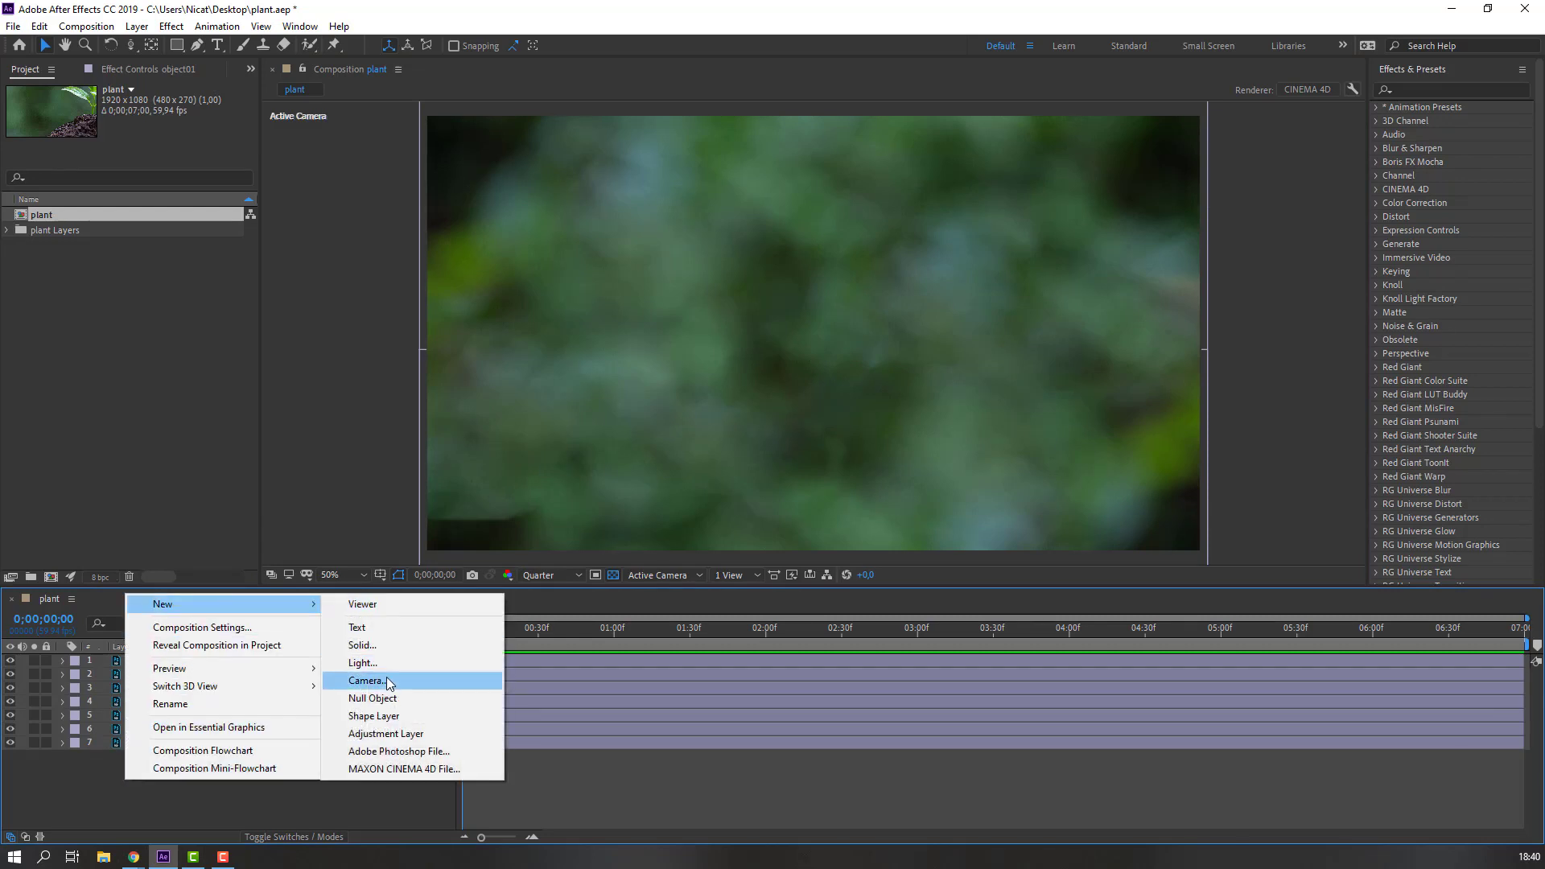
left_click(365, 681)
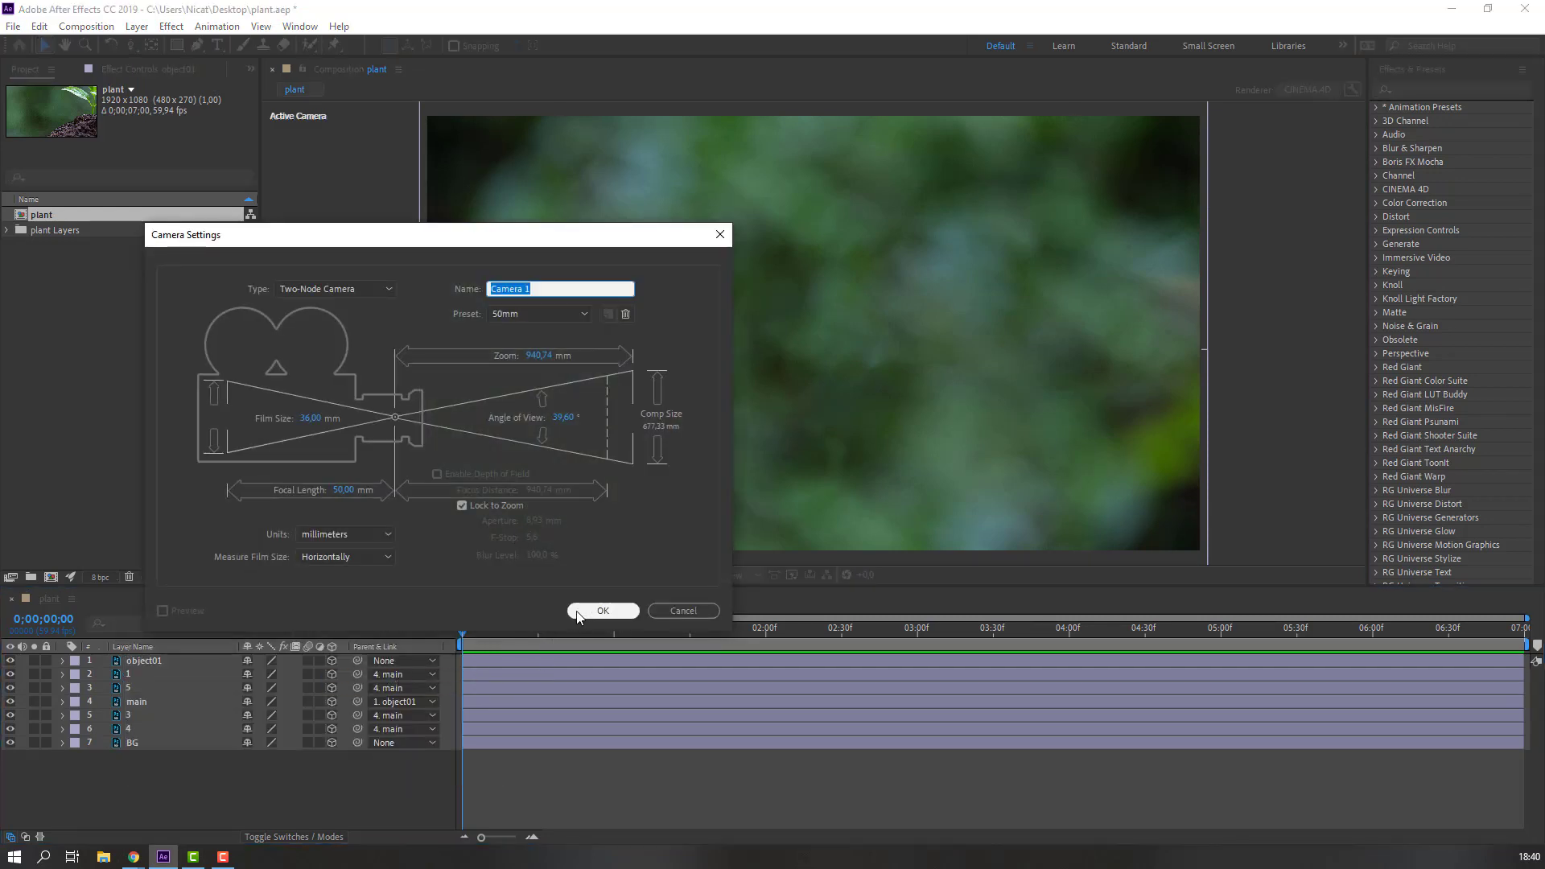
left_click(602, 610)
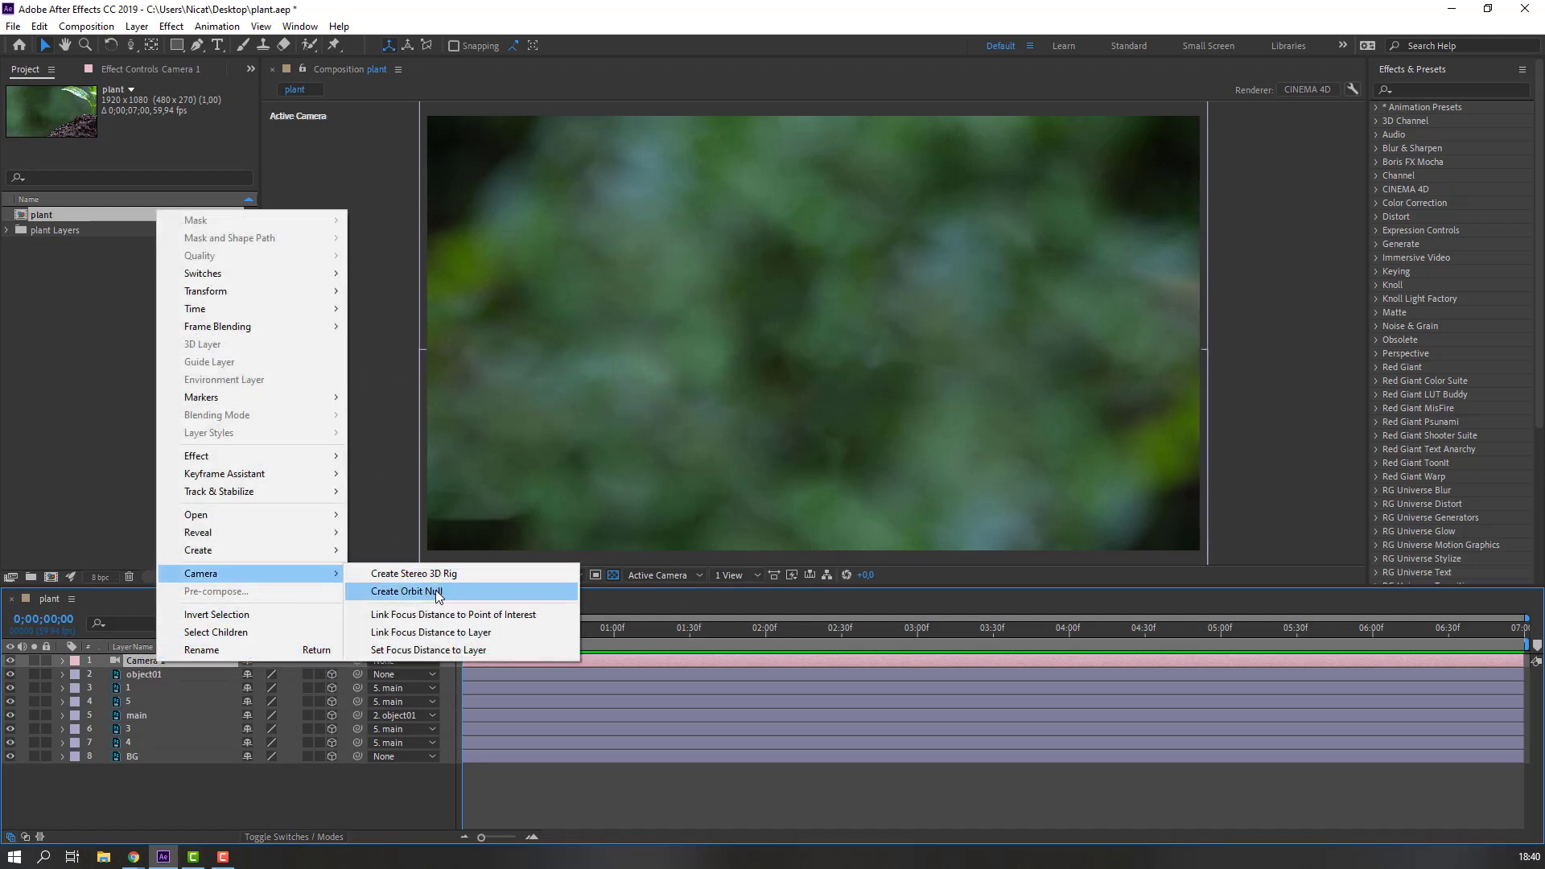
Step: Create a Camera 1 Orbit Null for the new camera
left_click(407, 591)
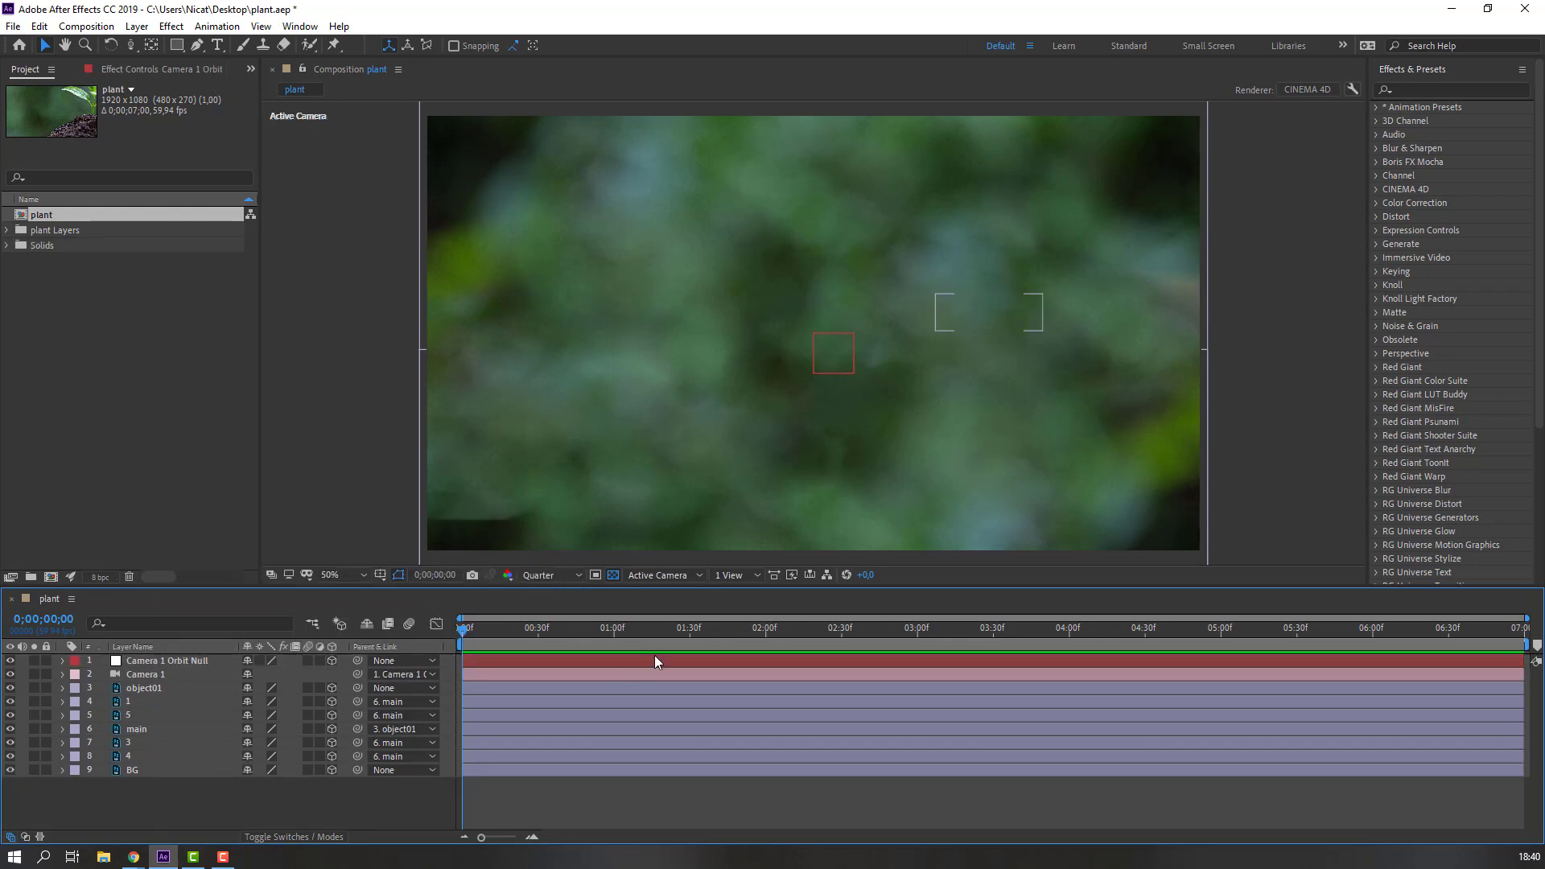
left_click(662, 574)
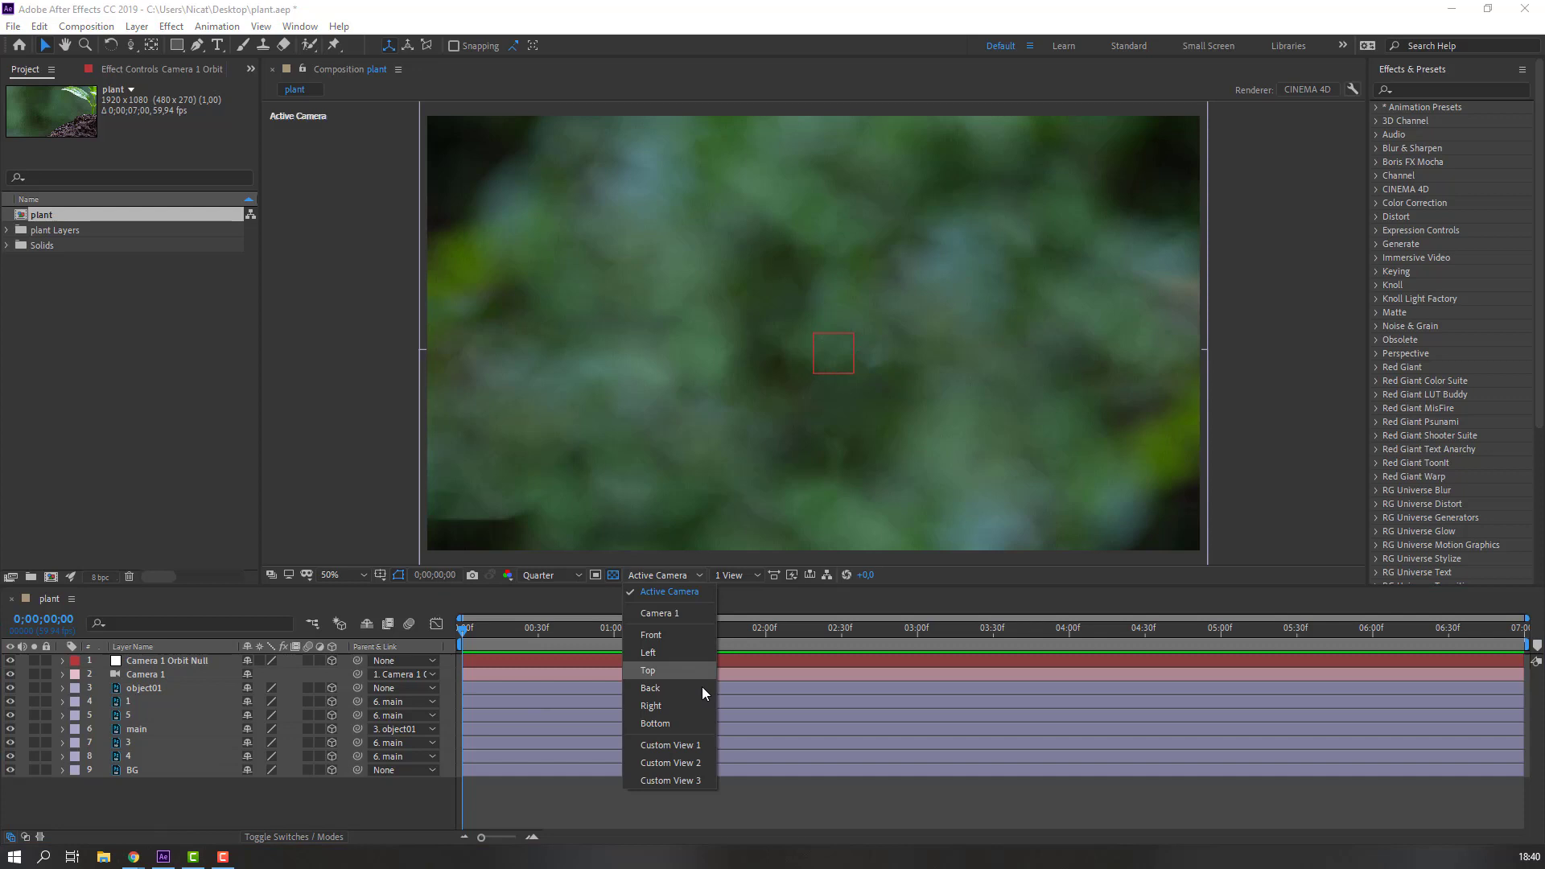
Step: Inspect the scene in Custom View 1, scale BG to 155%, and return to Active Camera
left_click(671, 744)
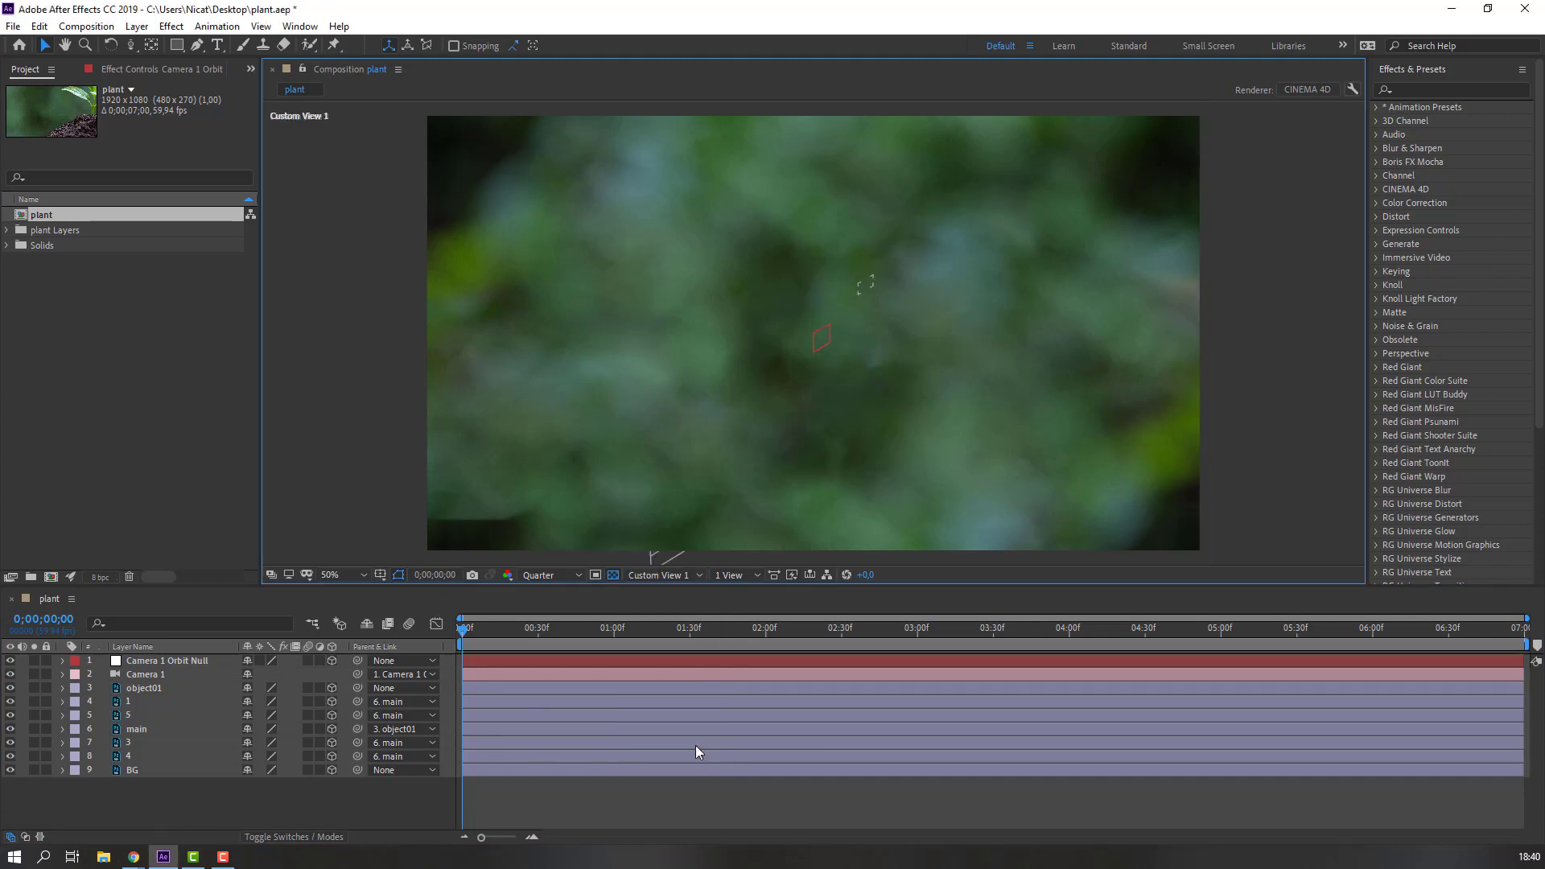
left_click(133, 770)
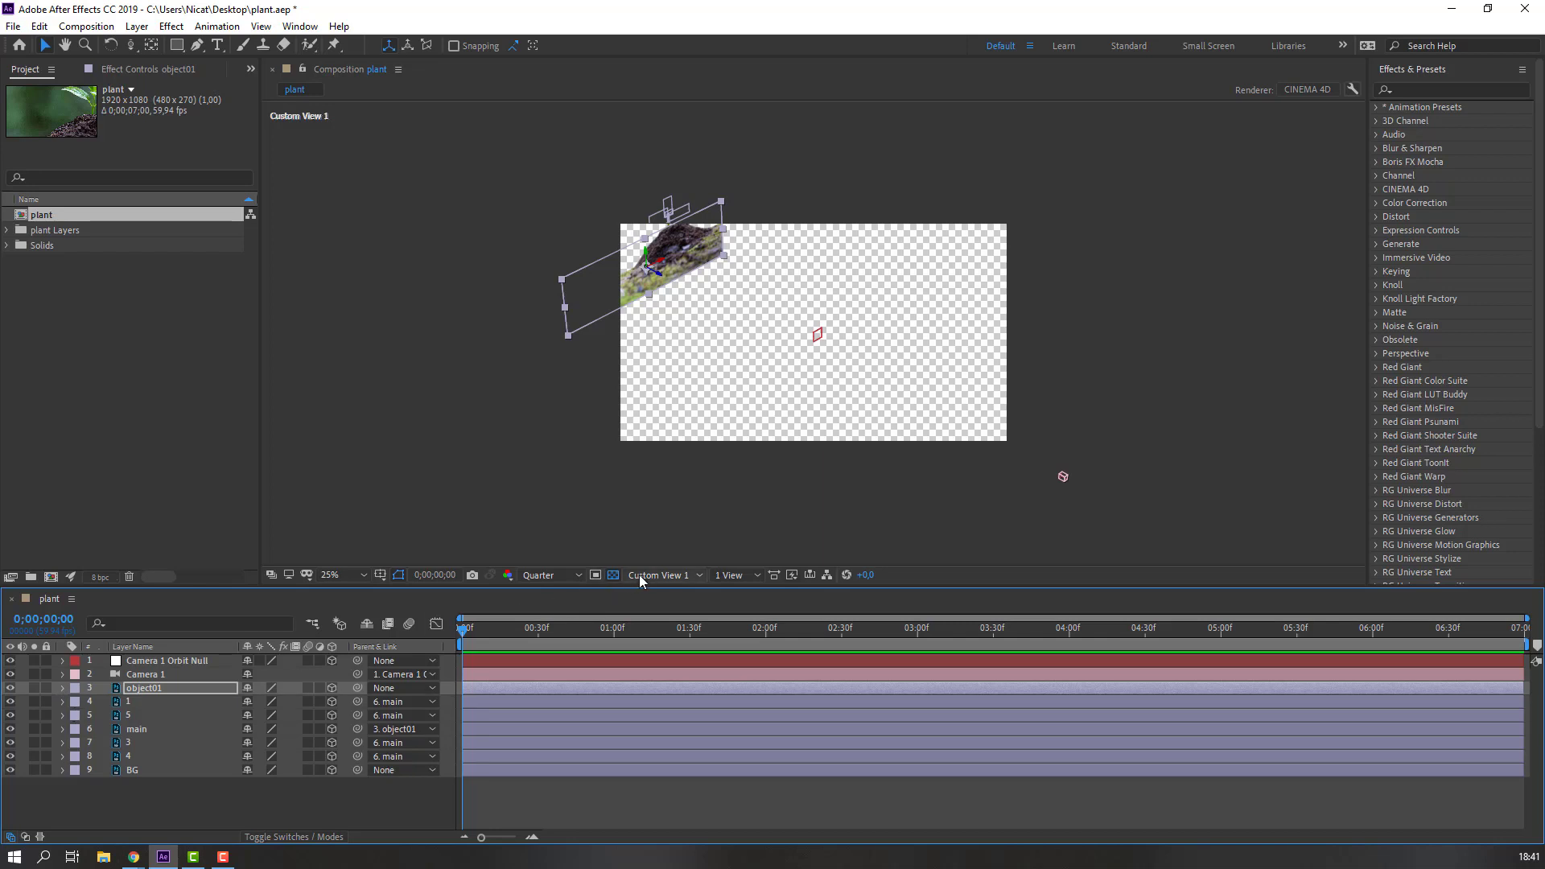
left_click(658, 574)
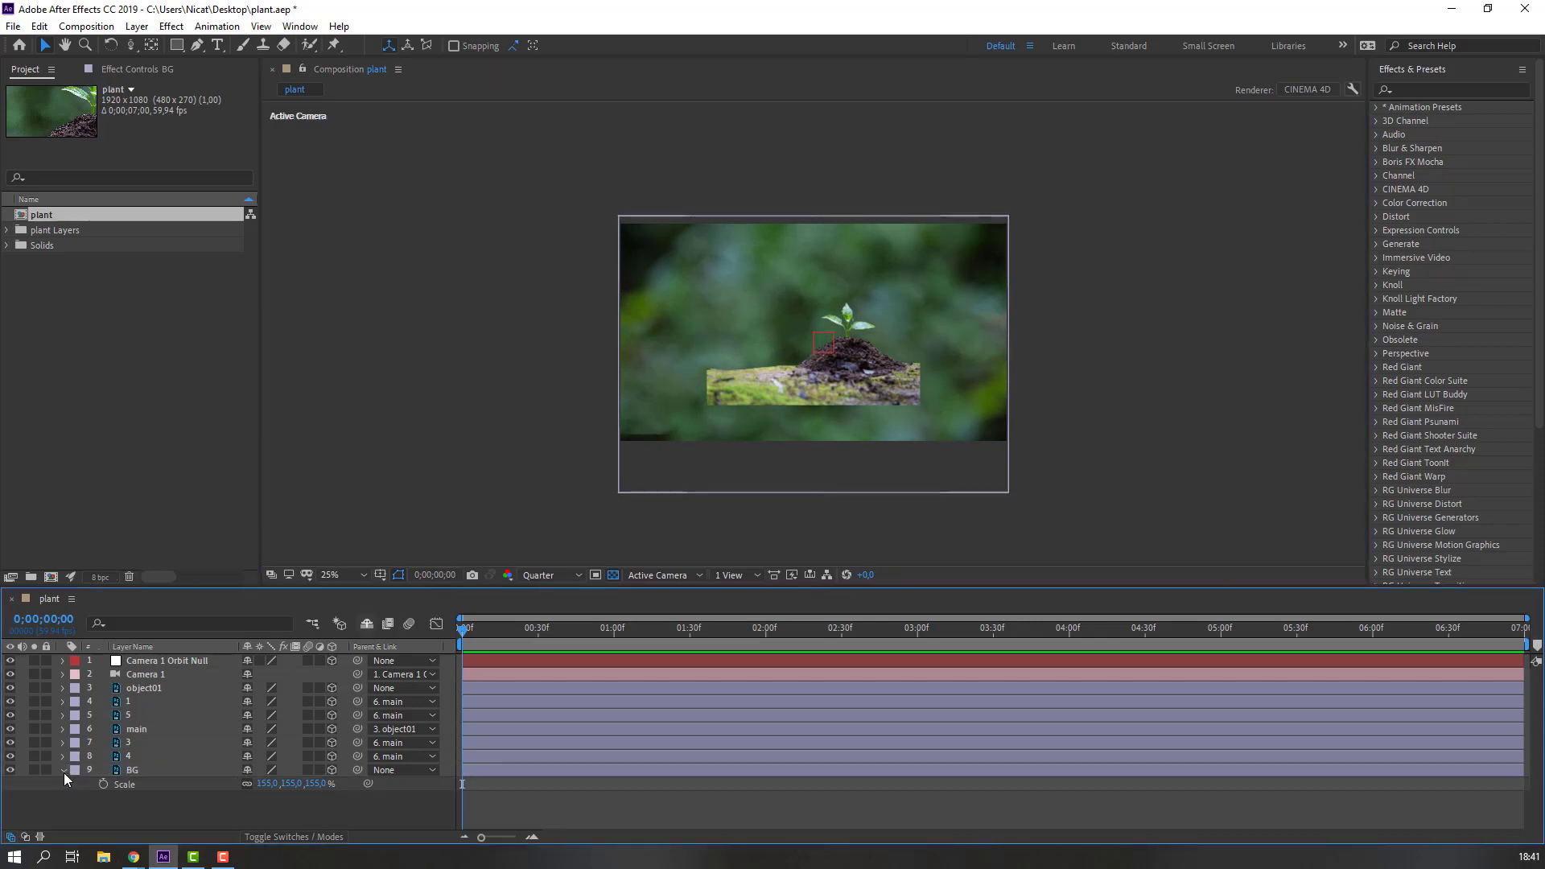
Step: Hide BG's Scale, then scale object01 to 59% and enlarge the viewer magnification
left_click(144, 688)
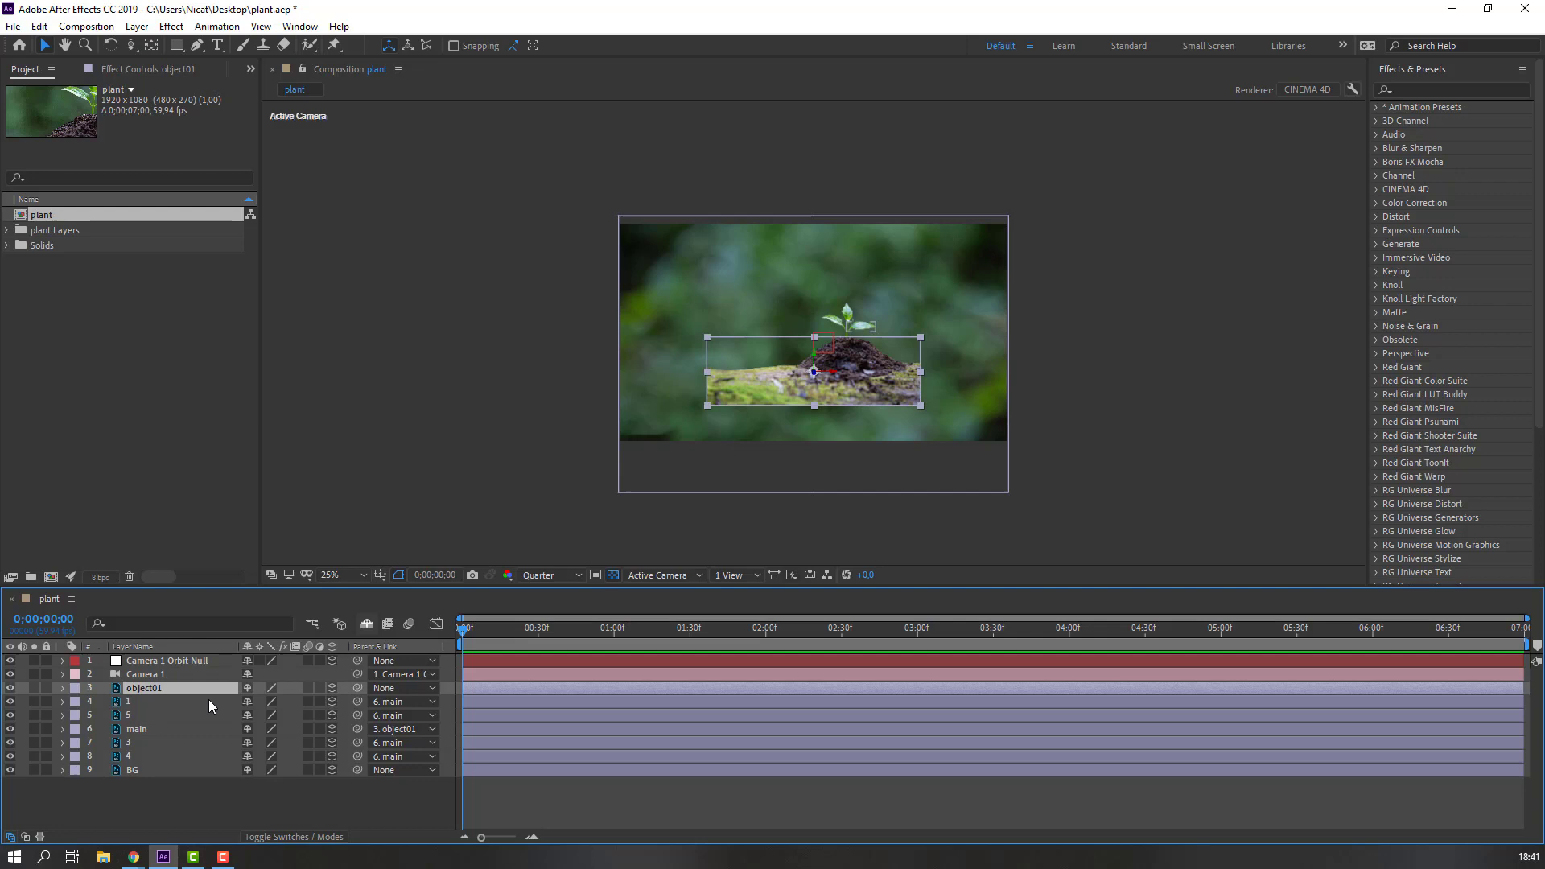
left_click(62, 688)
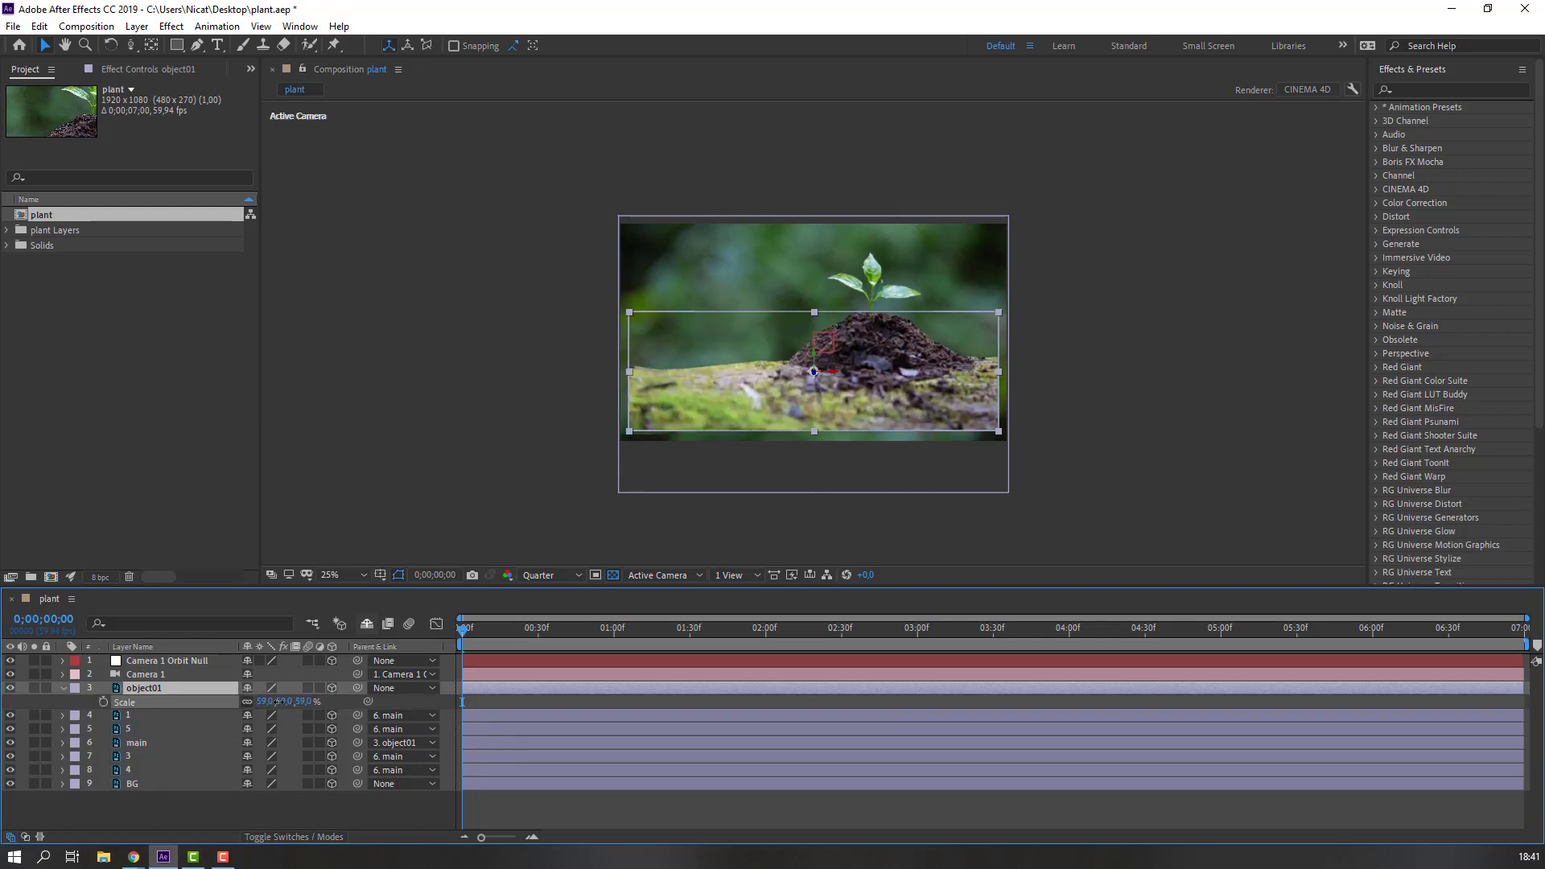
left_click(330, 575)
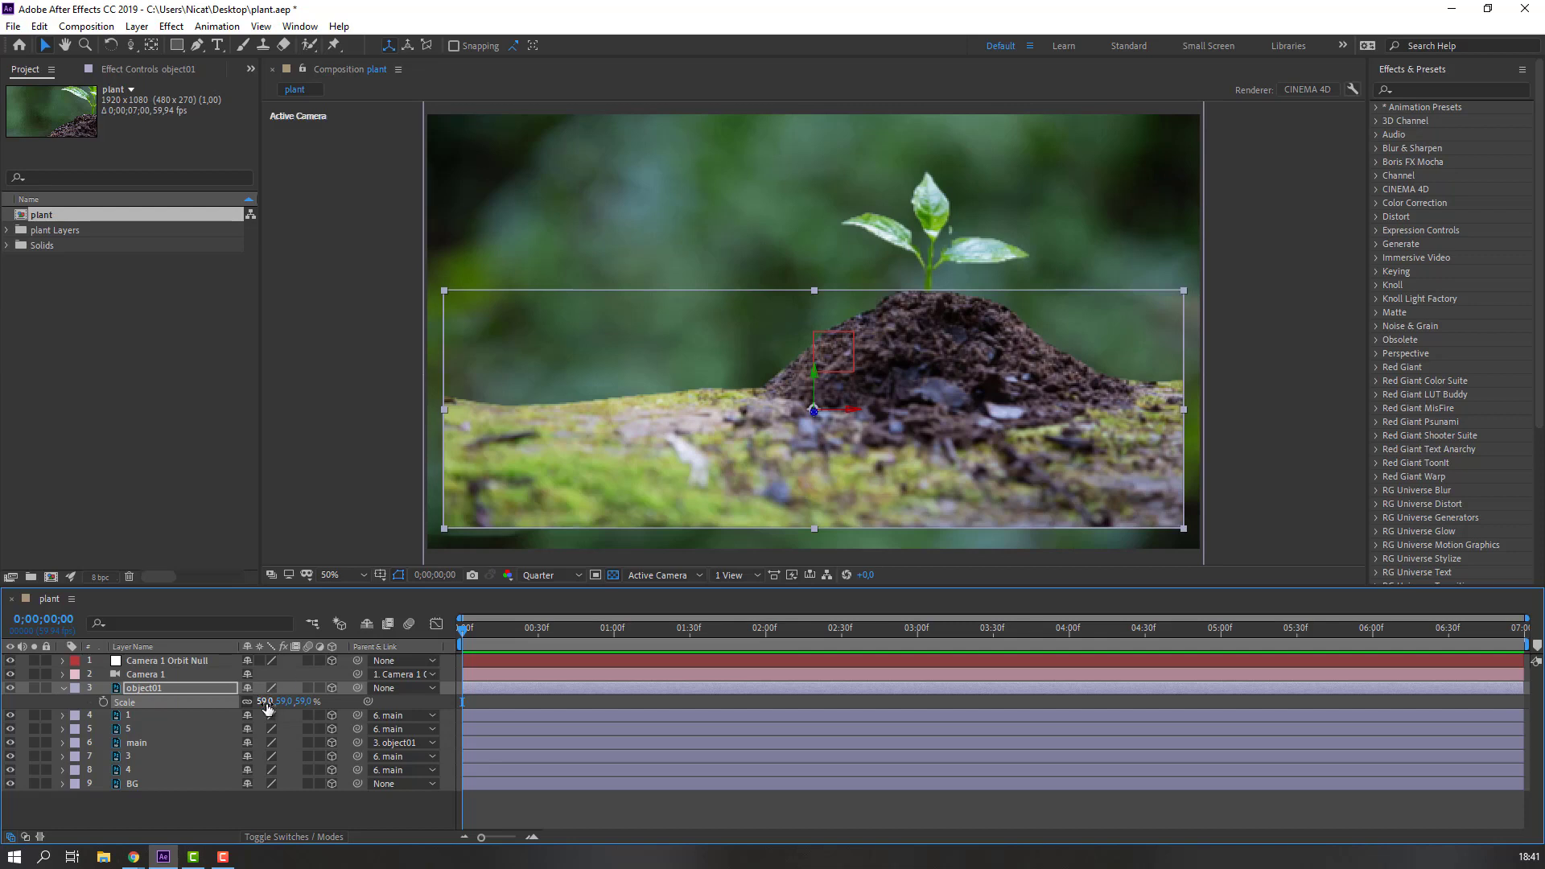
left_click_drag(286, 701, 316, 701)
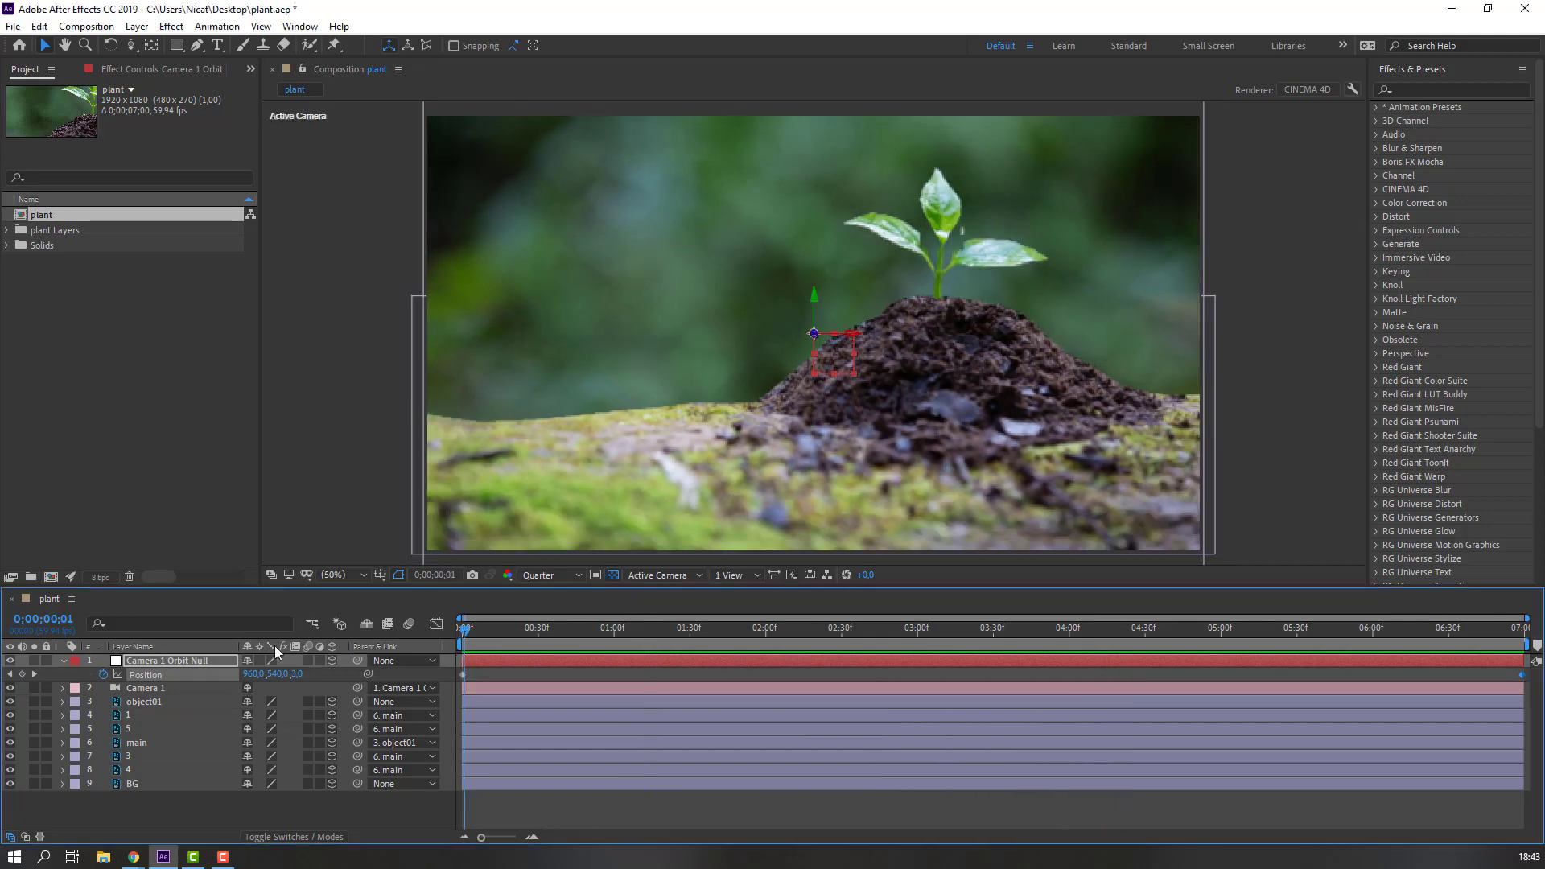
Step: Key Camera 1 Orbit Null's Position at the start of the timeline
left_click(138, 742)
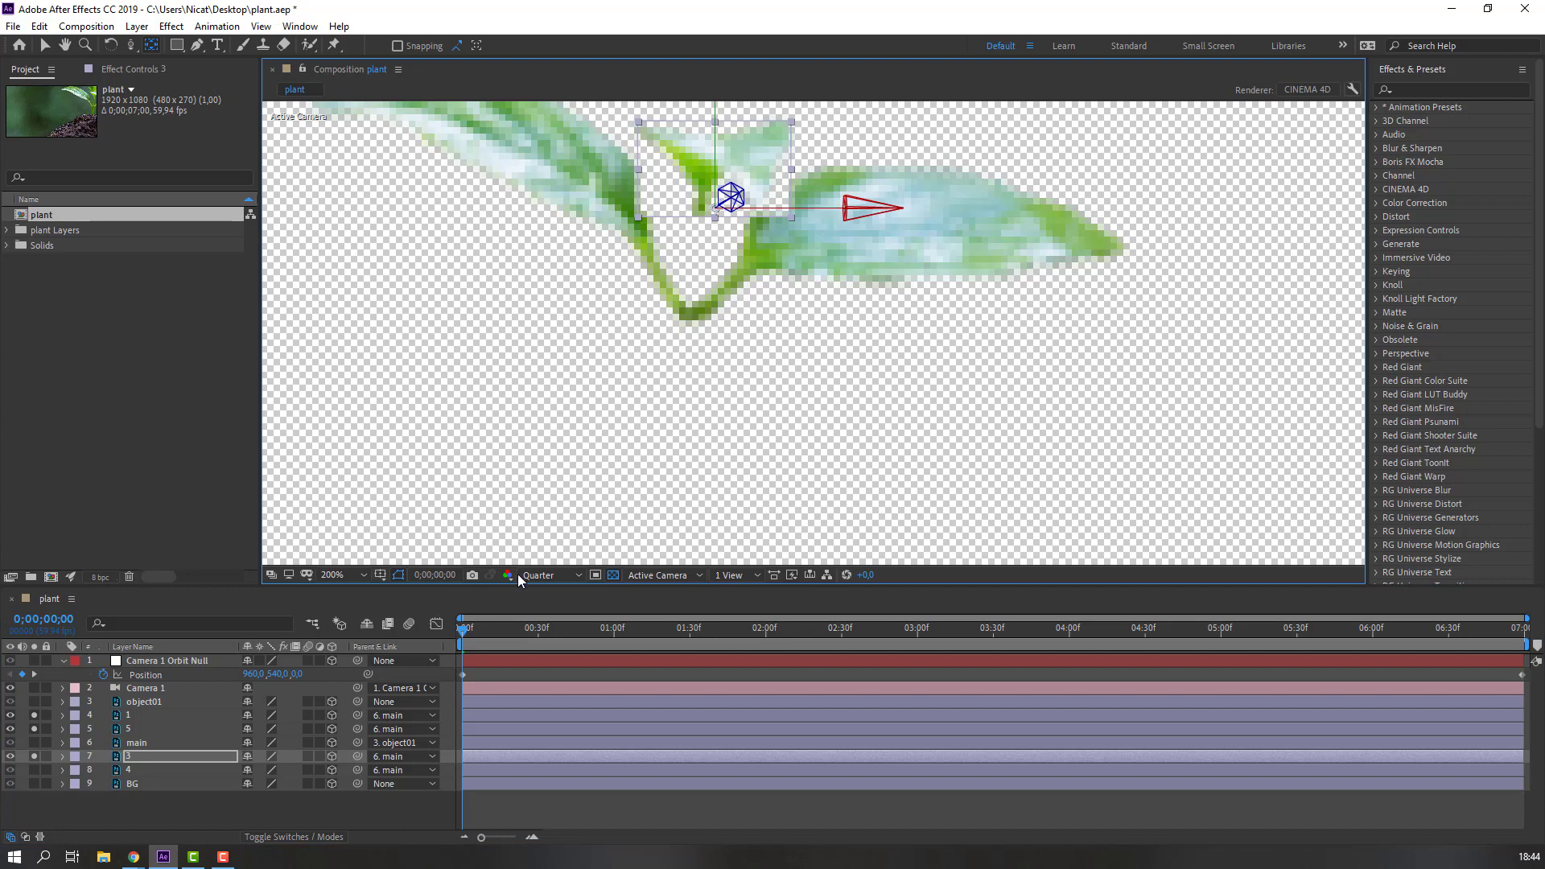
Step: Raise the preview resolution to Full
left_click(548, 575)
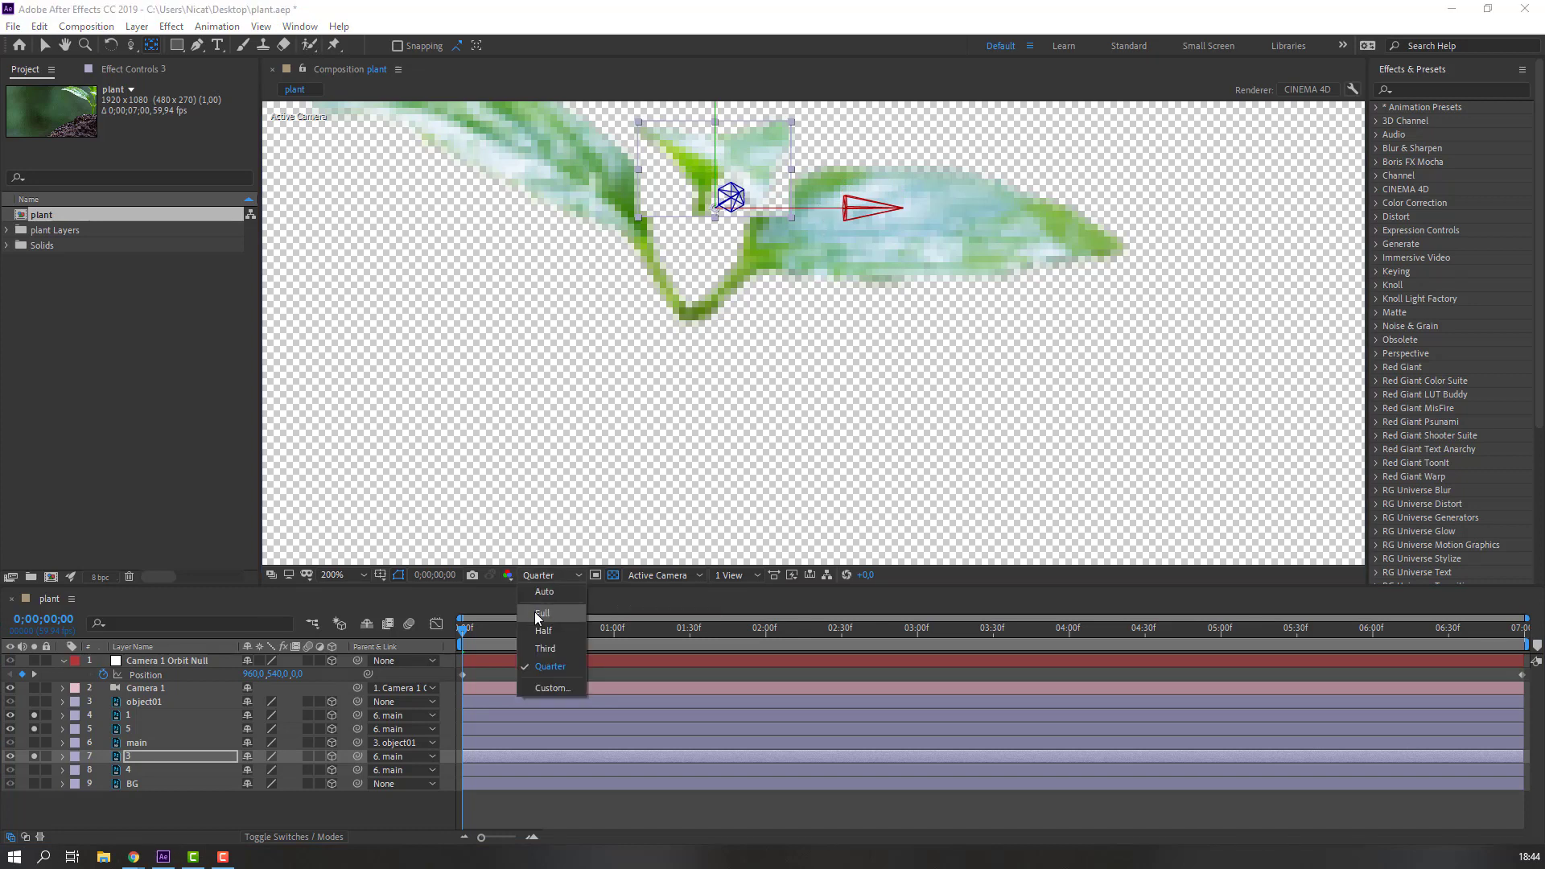
left_click(542, 611)
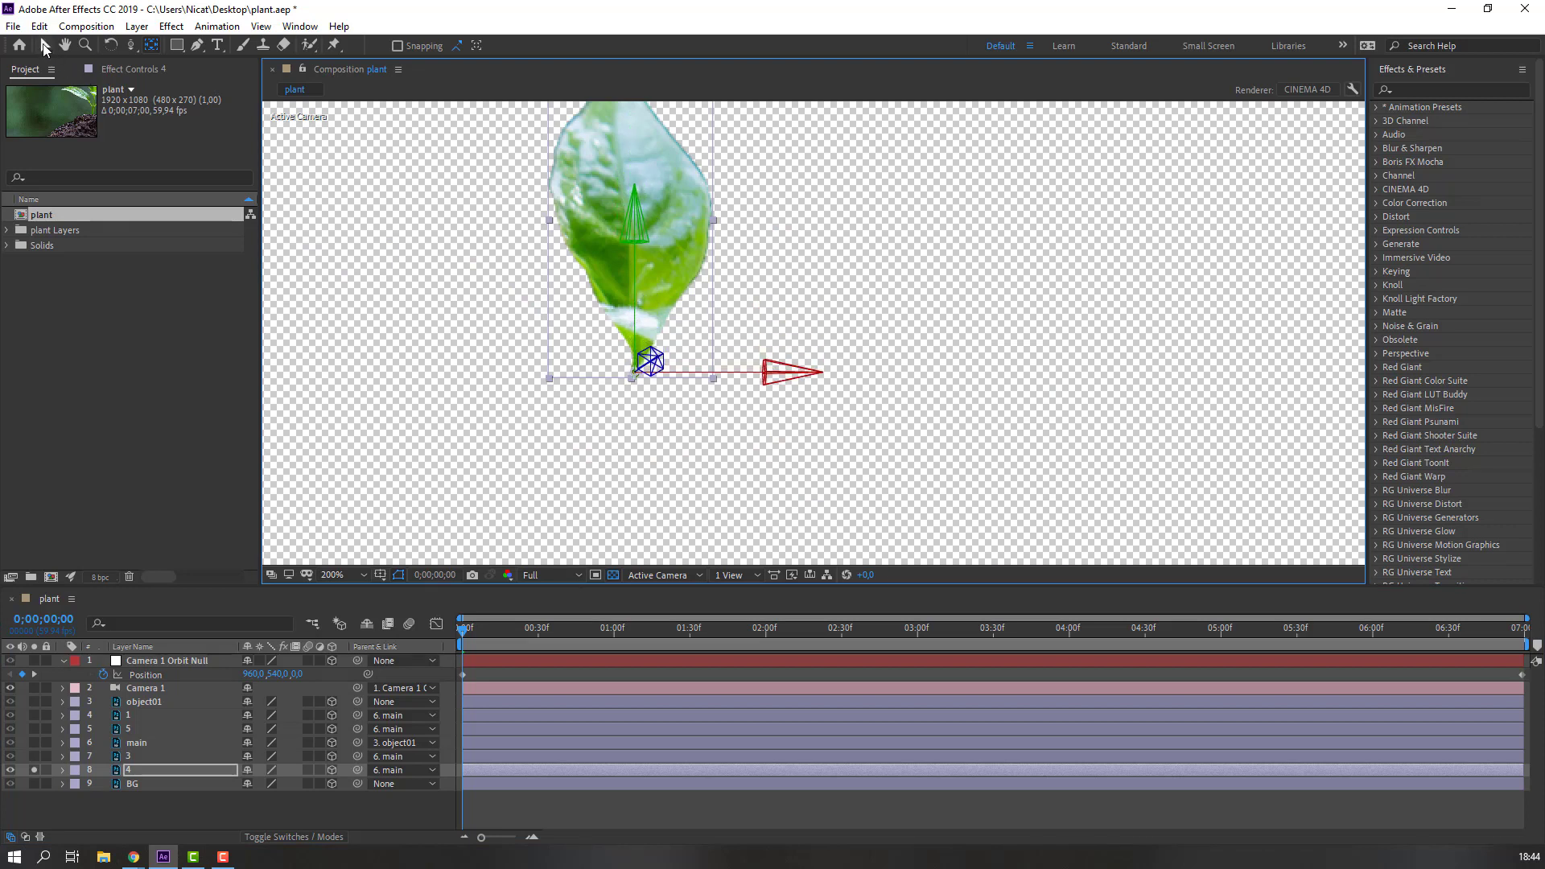
mouse_move(148, 45)
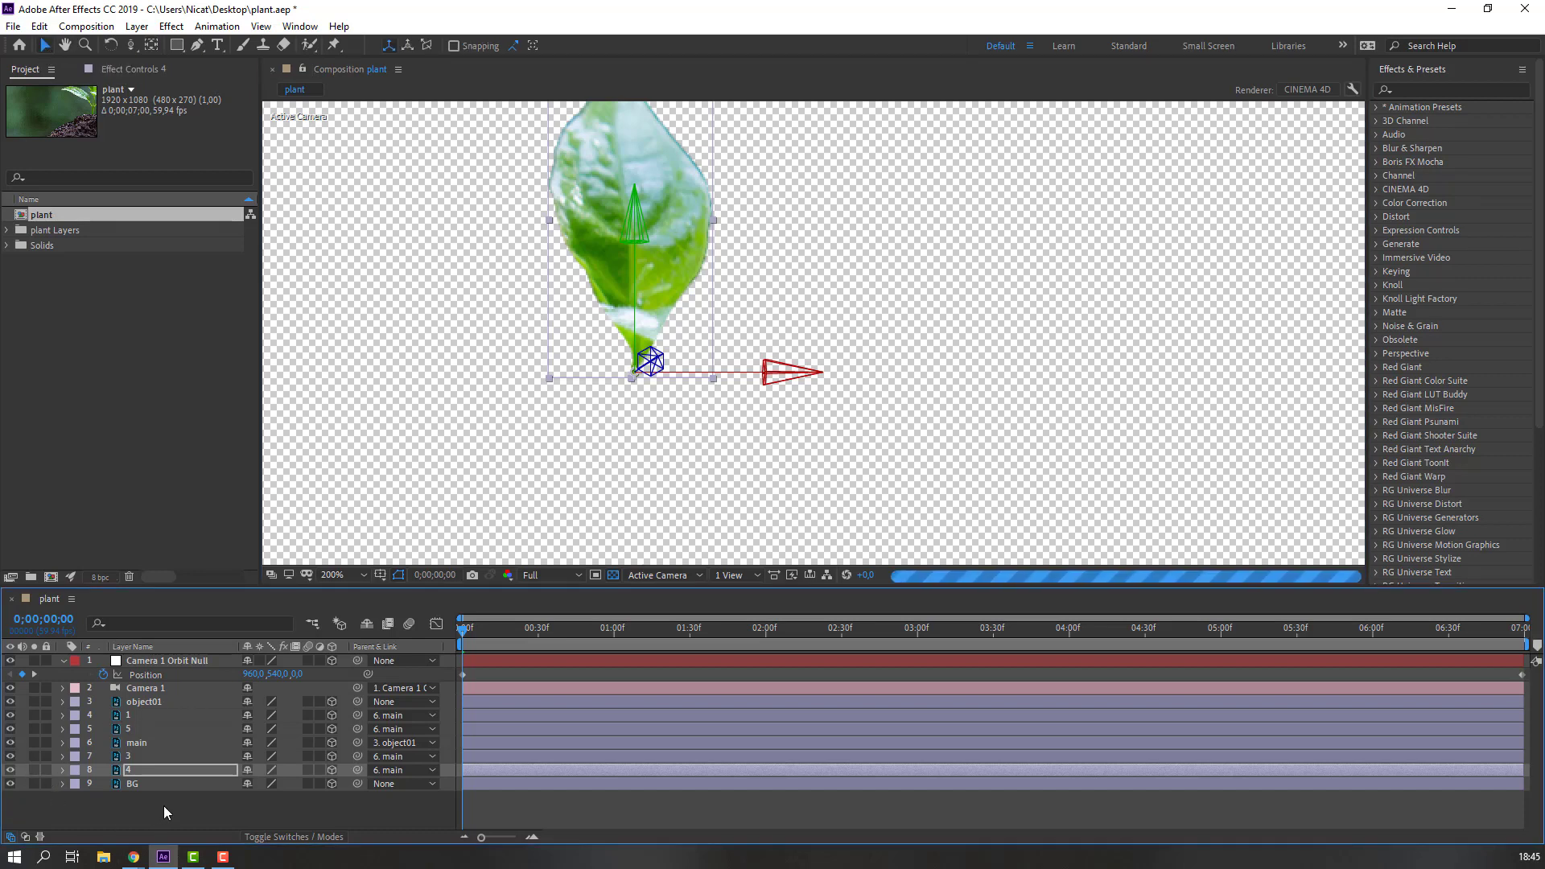
Step: Switch the preview resolution back to Quarter
left_click(548, 574)
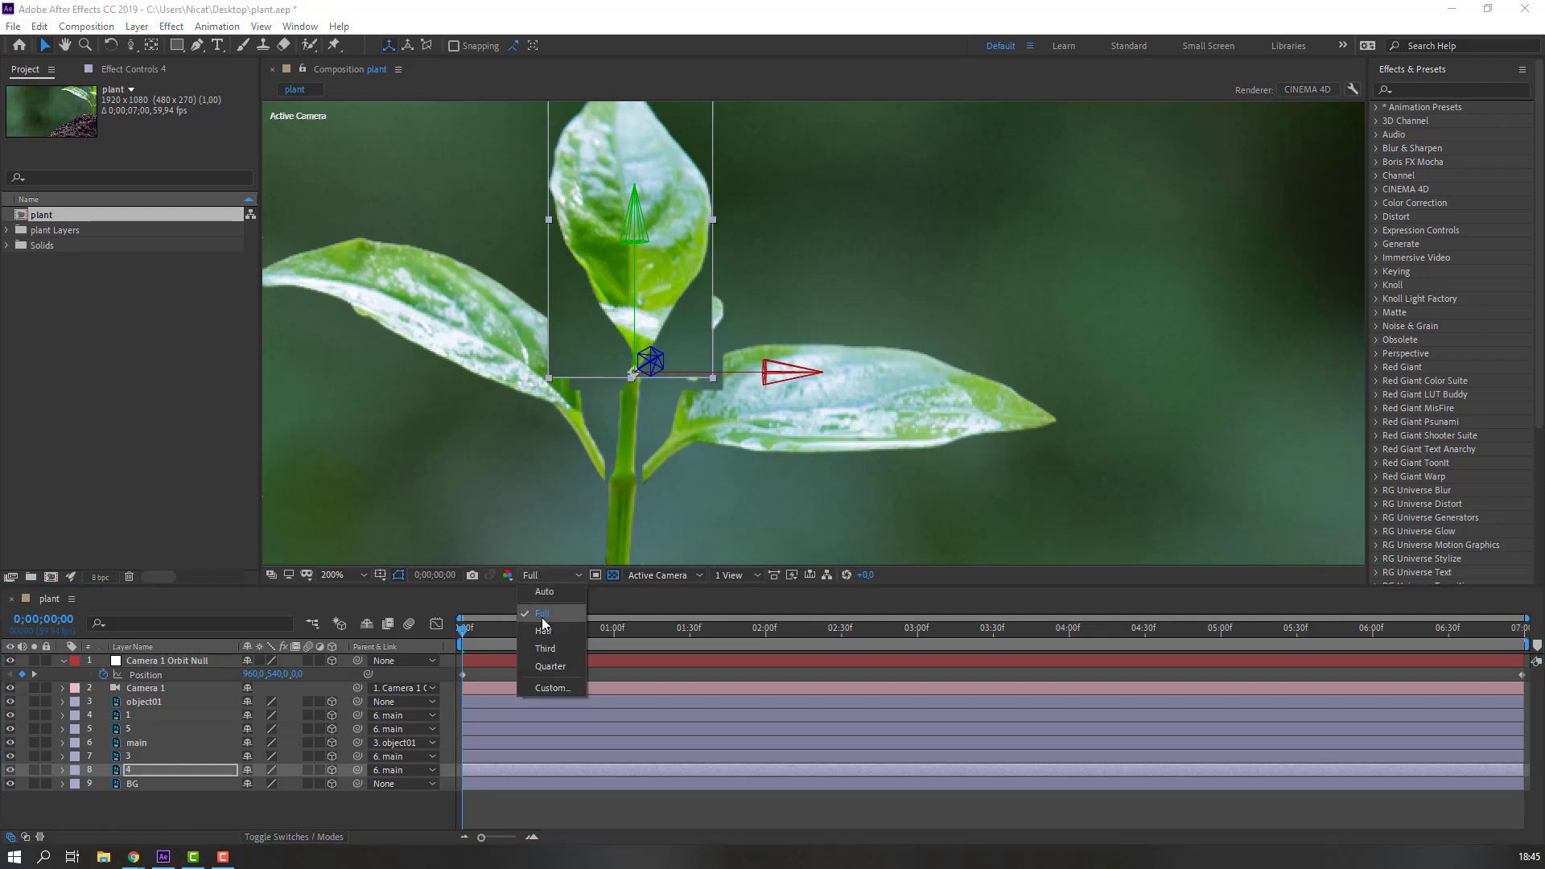
left_click(549, 667)
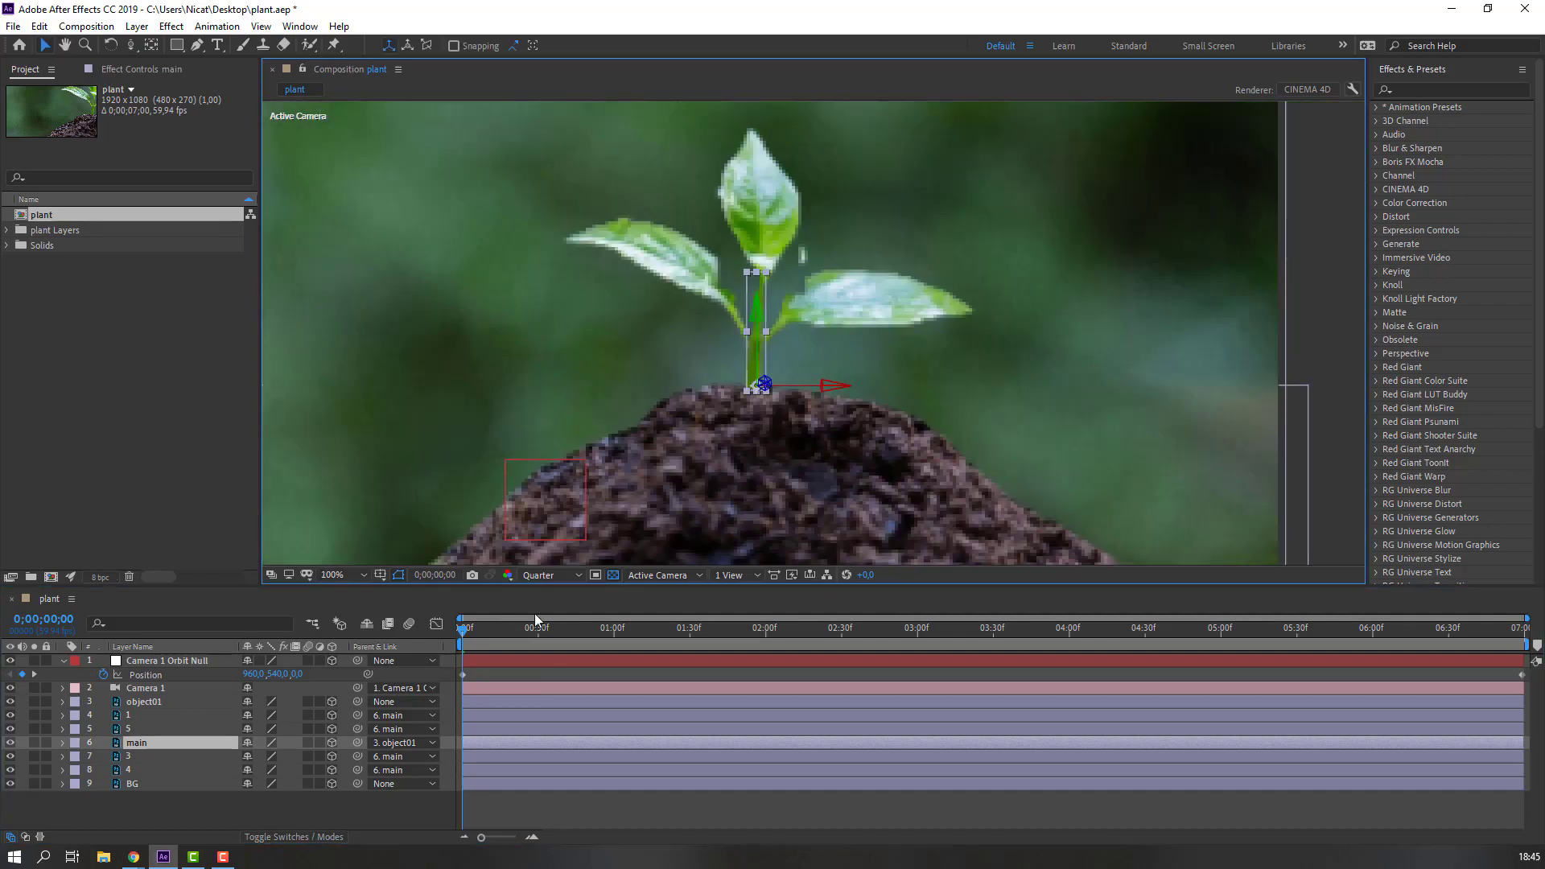
Step: Add a wiggle(1,4) expression to main's Z Rotation, then deselect the layer
left_click(61, 742)
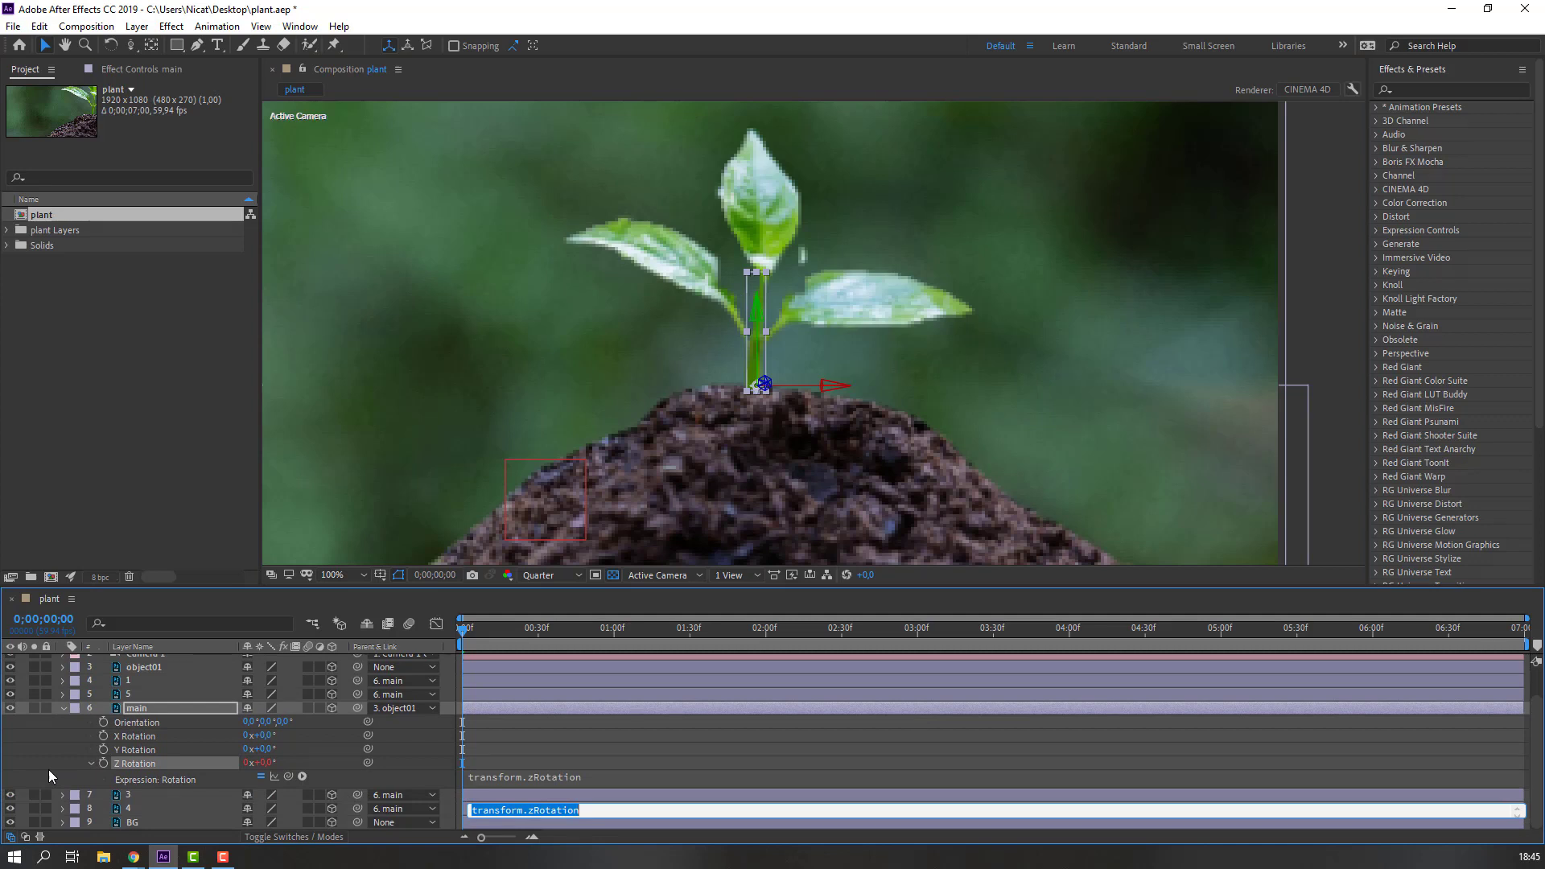
type("wiggle(")
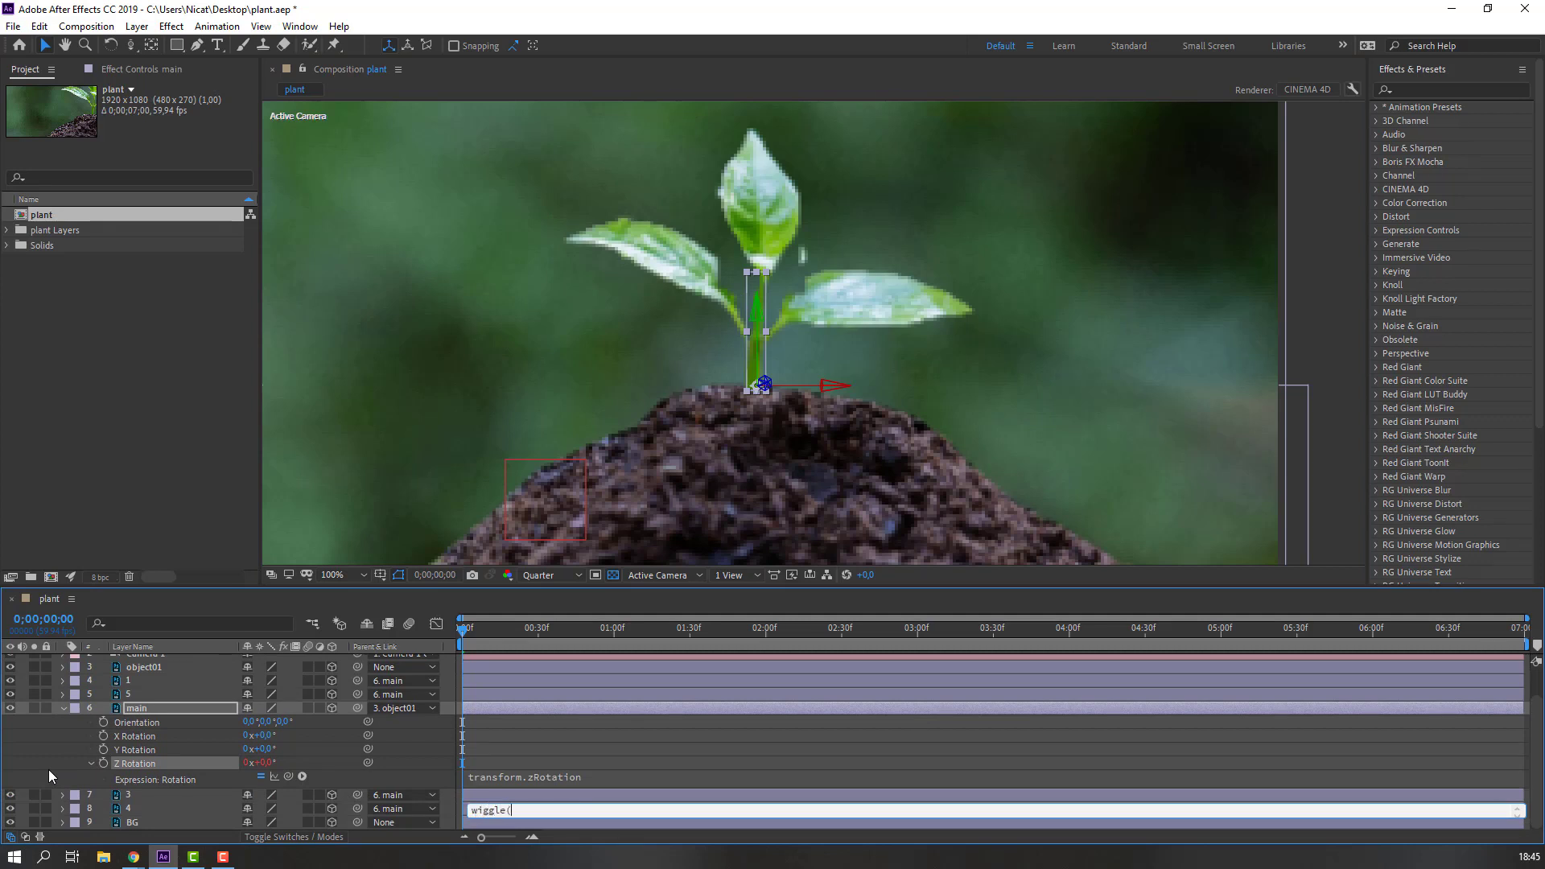
type("1,4)")
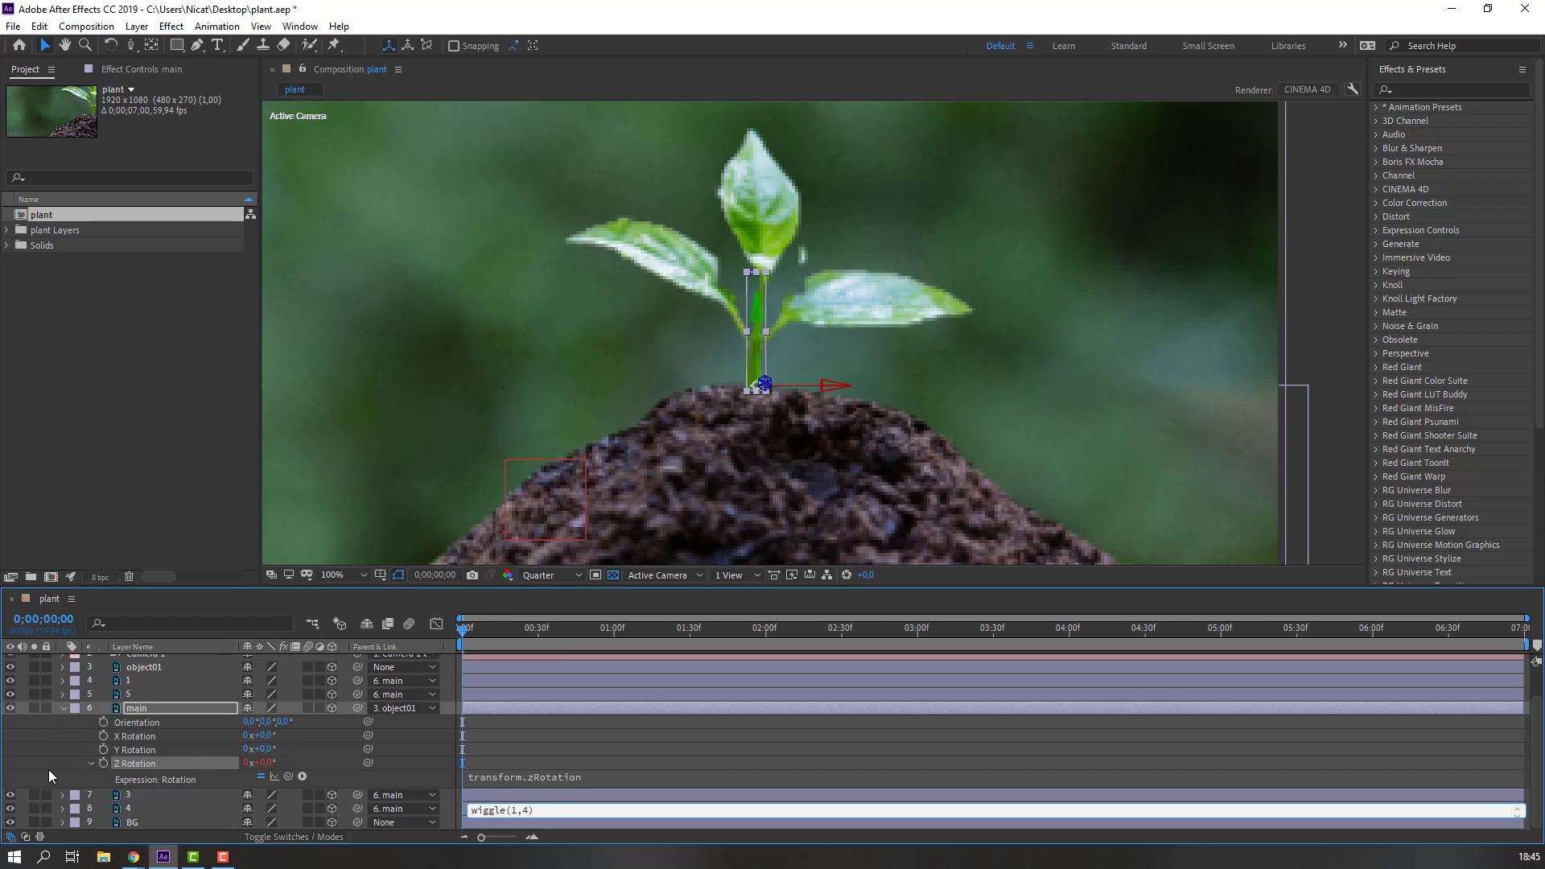
mouse_move(877, 742)
type("3")
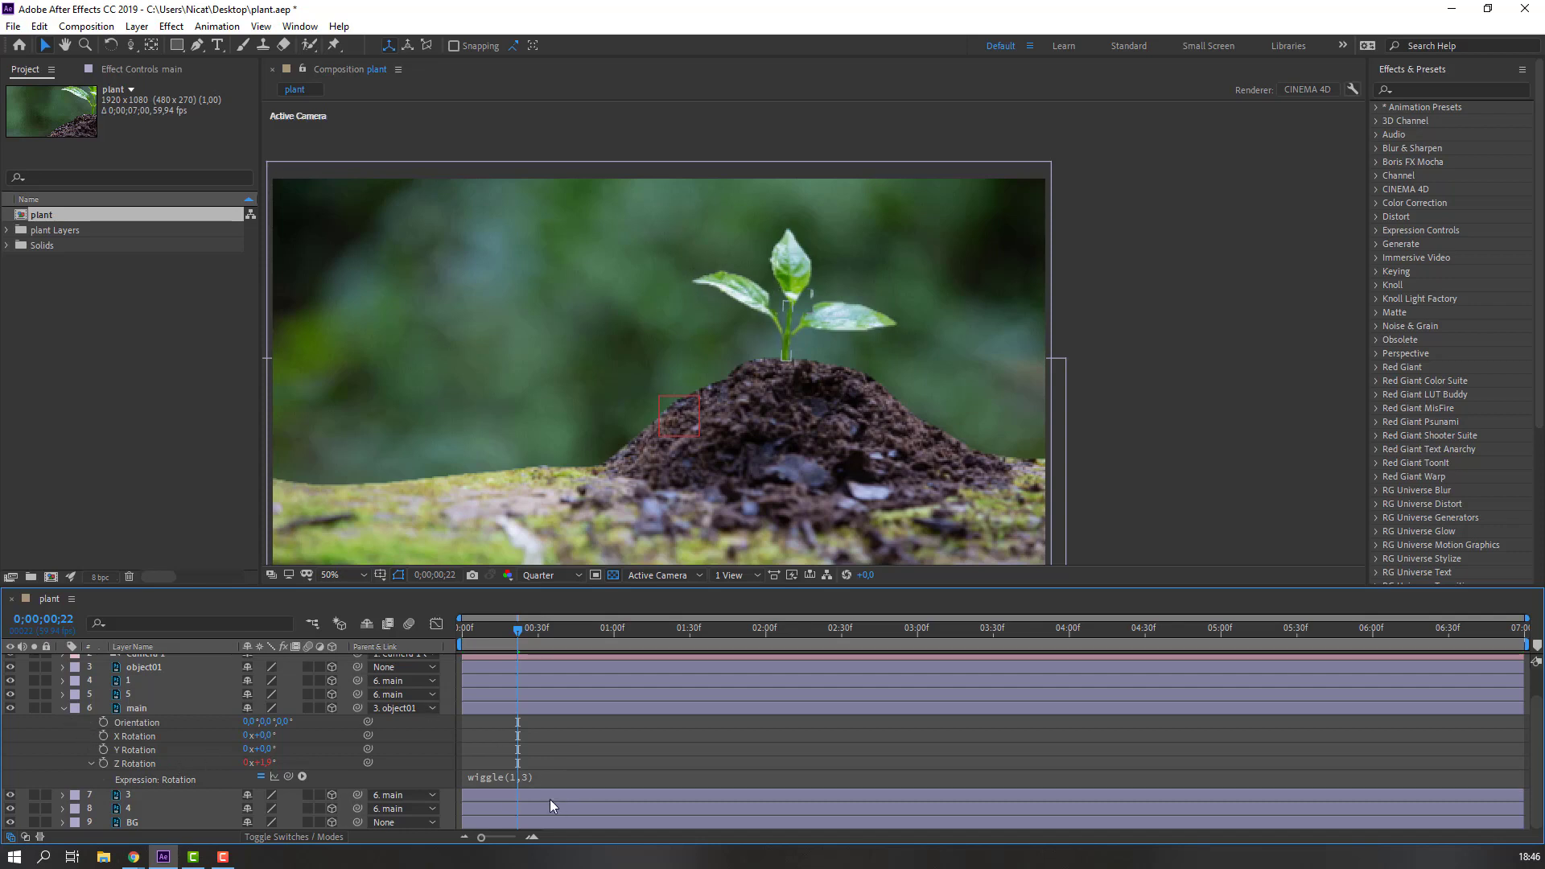
left_click(513, 776)
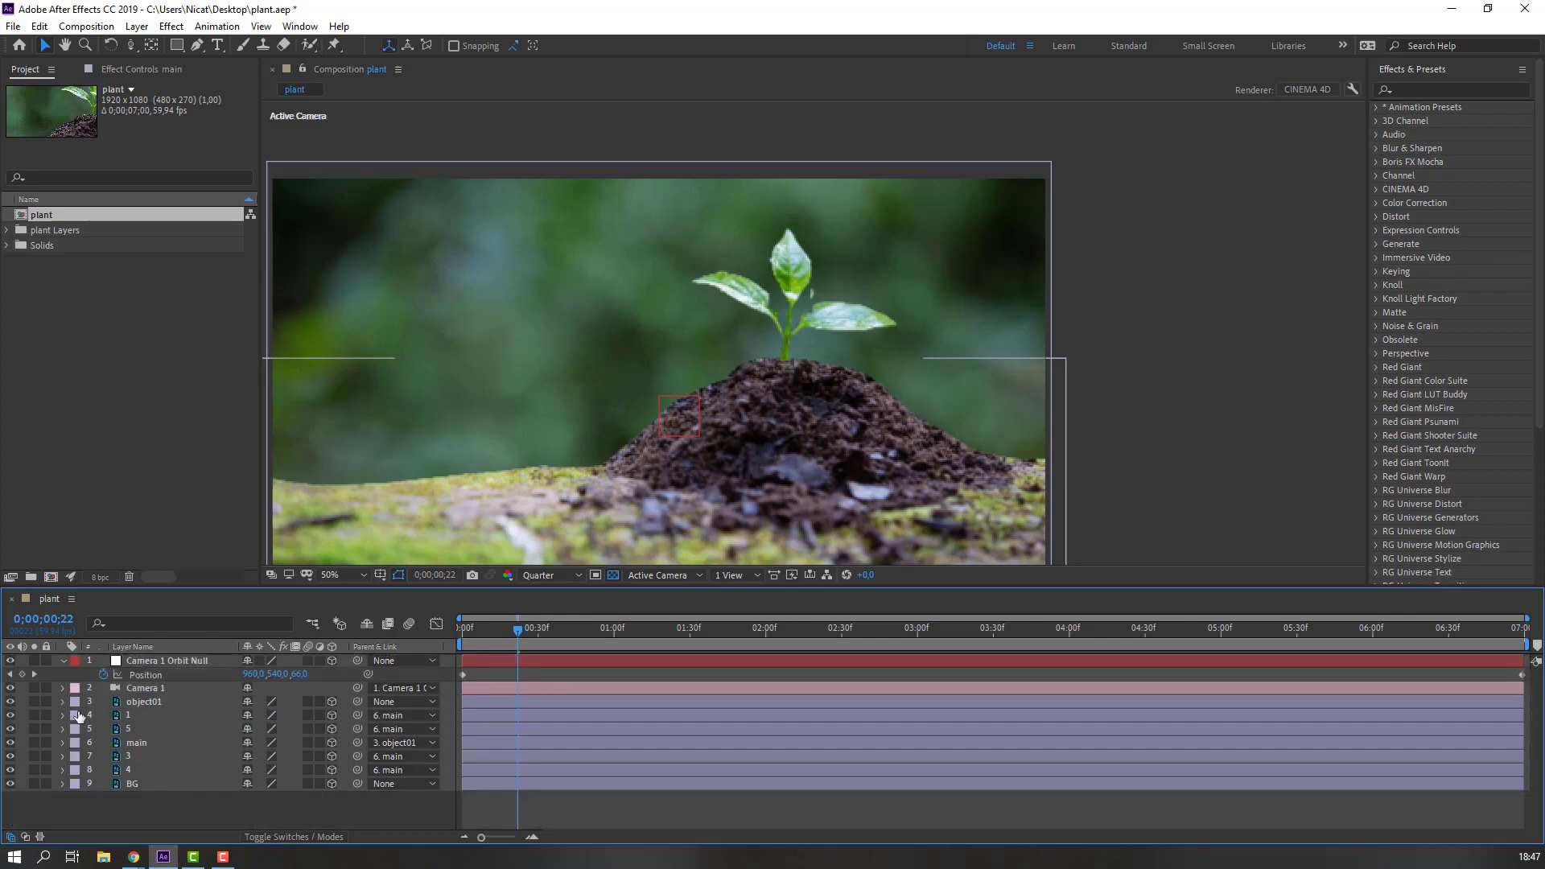
Step: Give leaf layer 5's Z Rotation a wiggle(1,3) expression
left_click(127, 729)
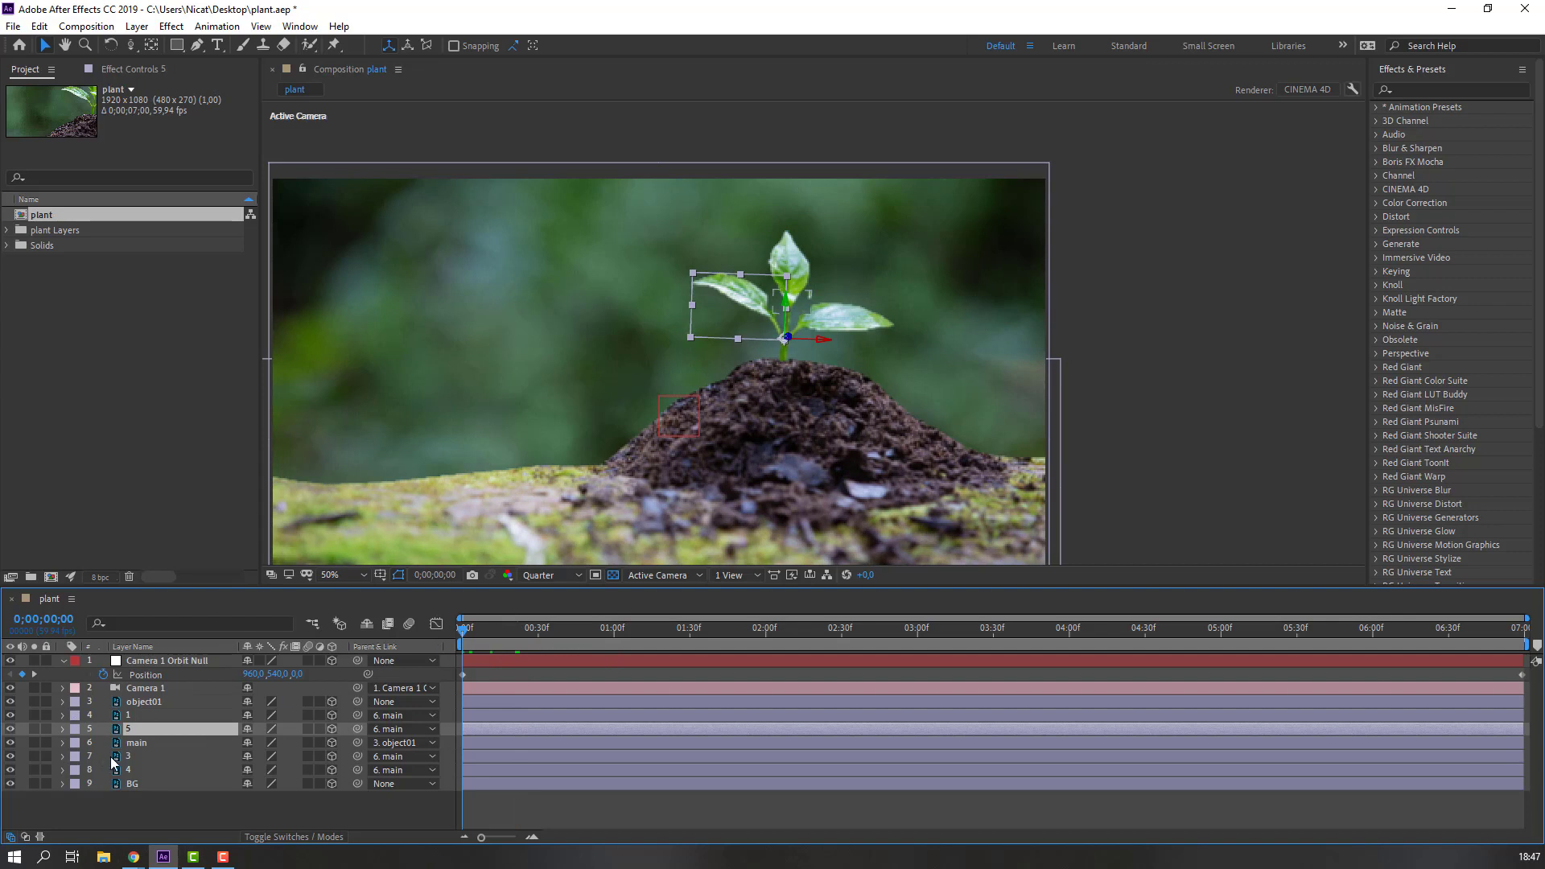
left_click(62, 728)
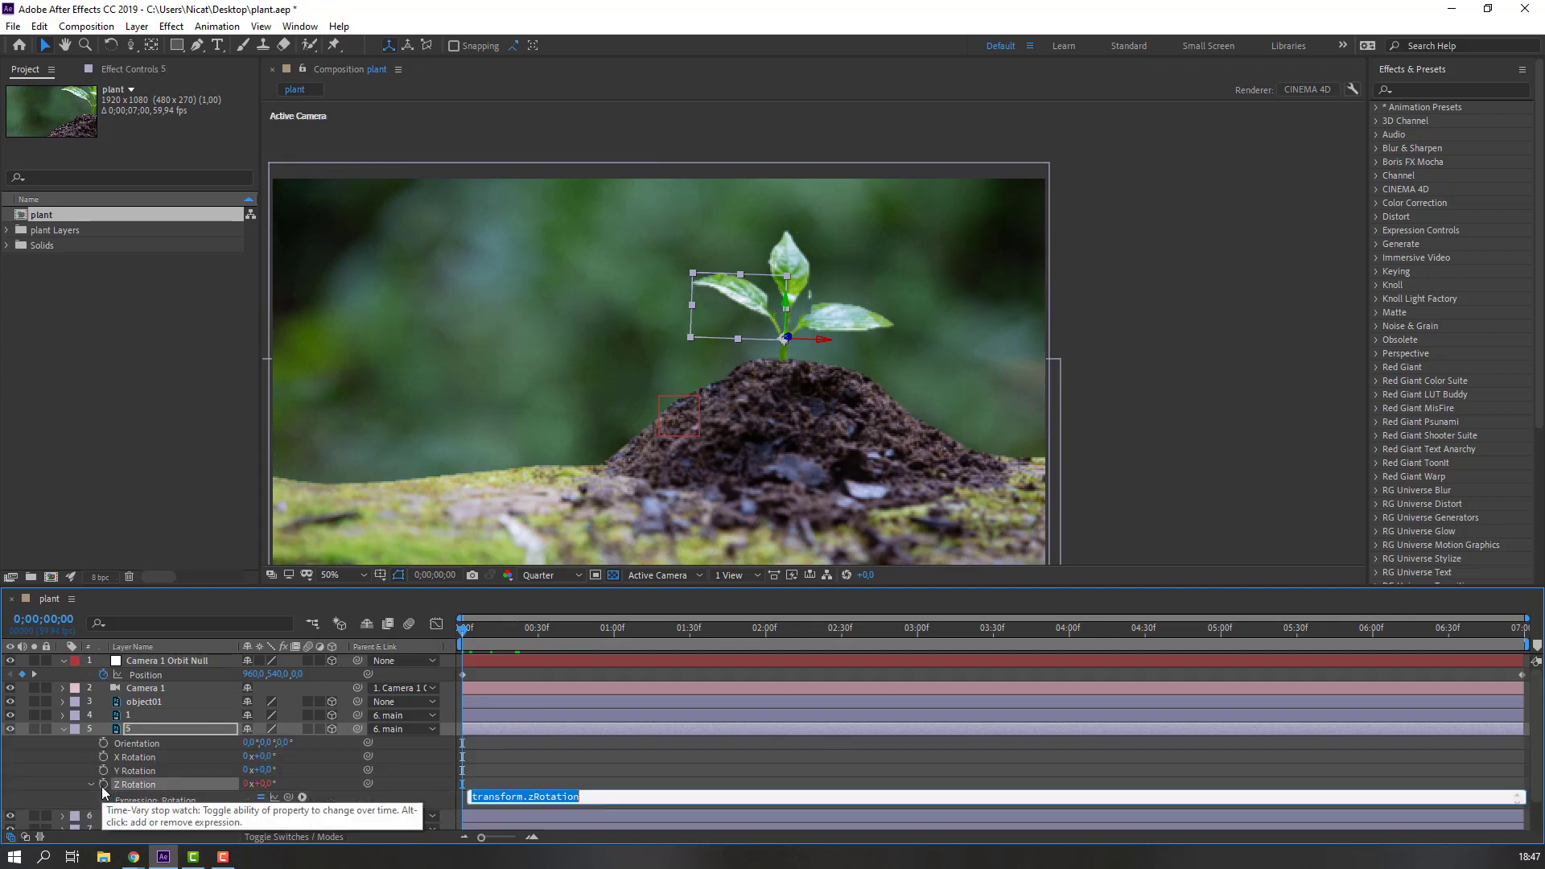
type("wiggle(1,3)")
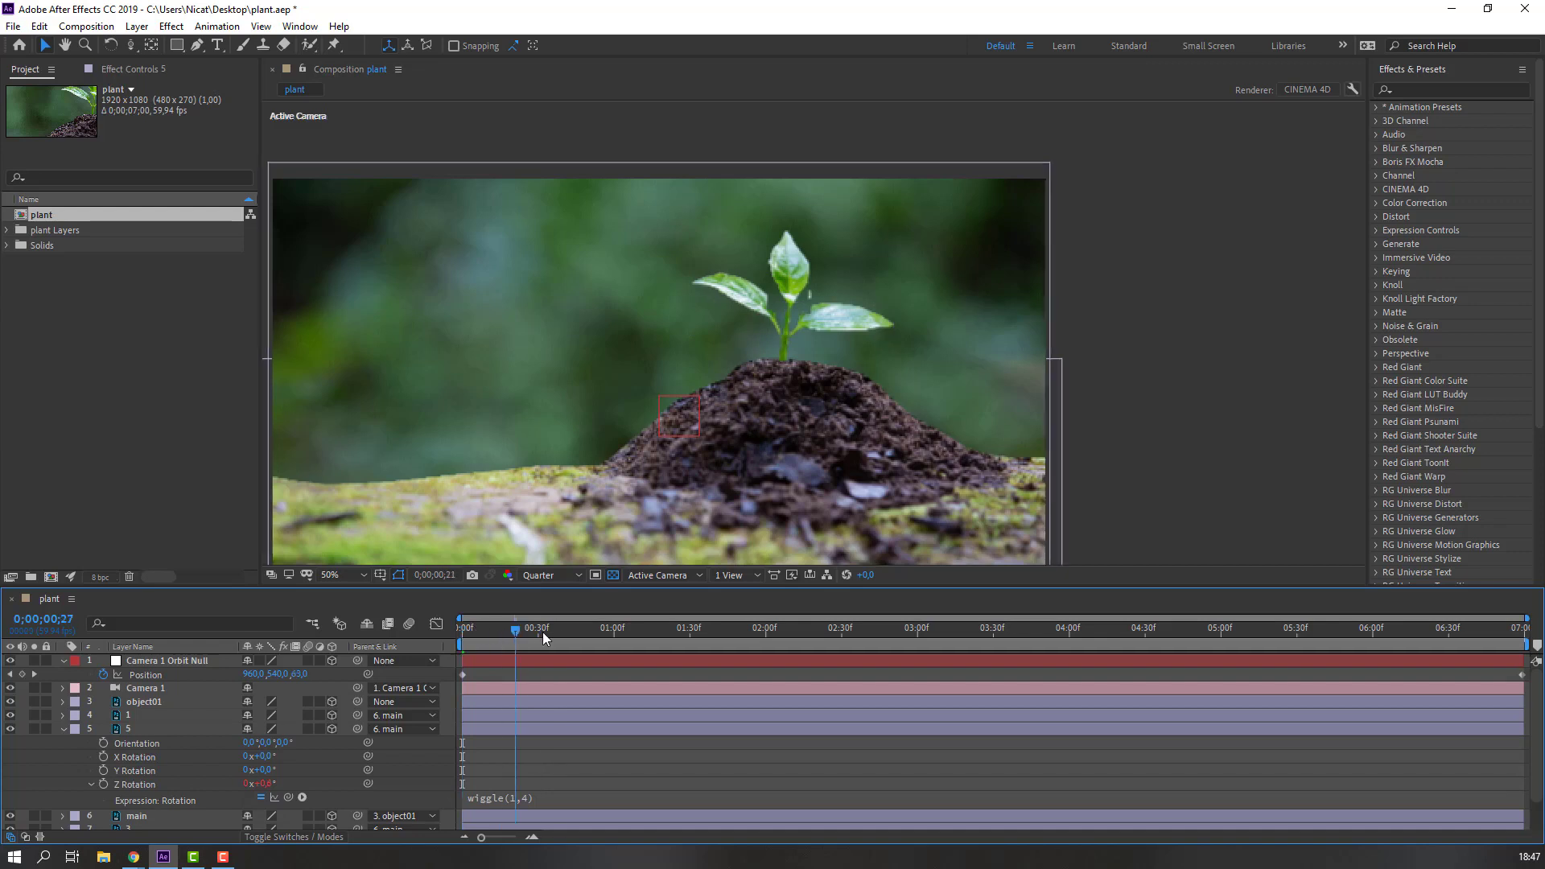
left_click(461, 627)
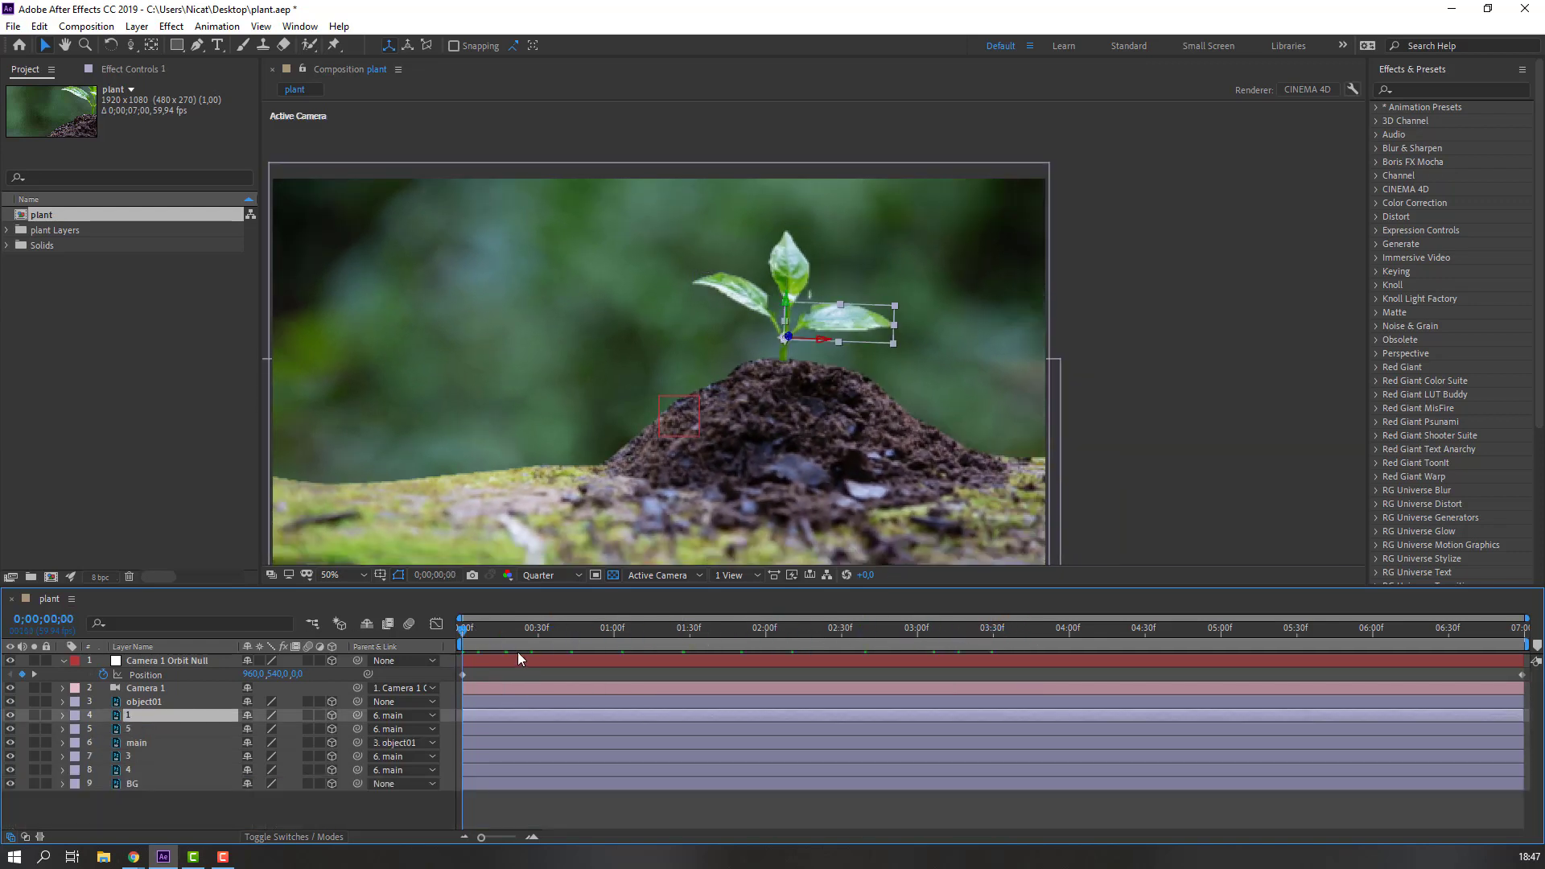
Step: Enter wiggle(1,4) as the Z Rotation expression on leaf layers 1 and 4
left_click(63, 716)
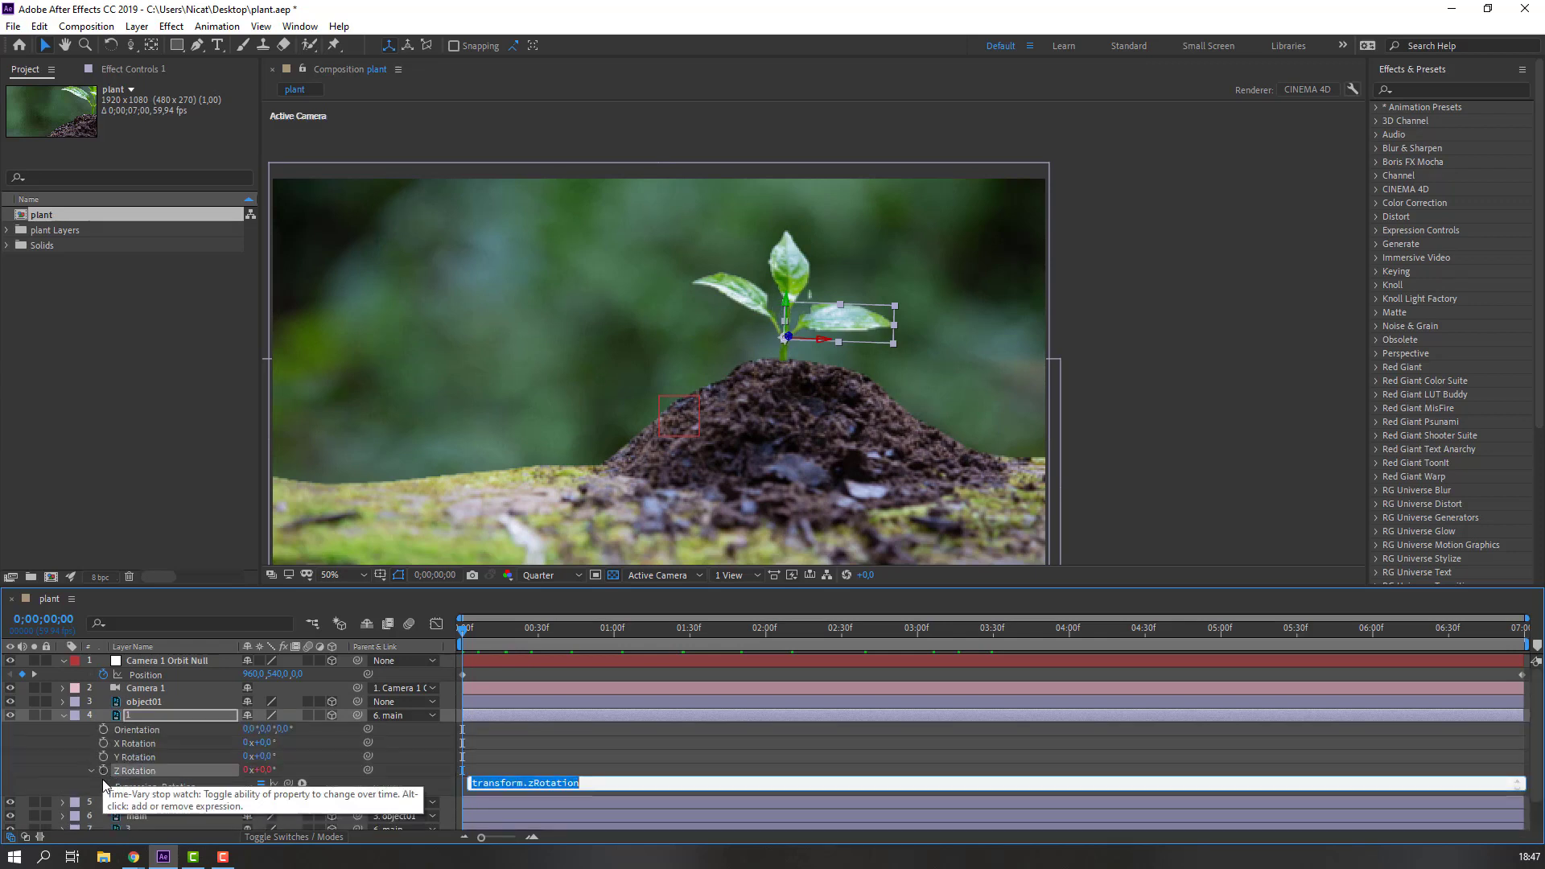
type("wiggle(1,4)")
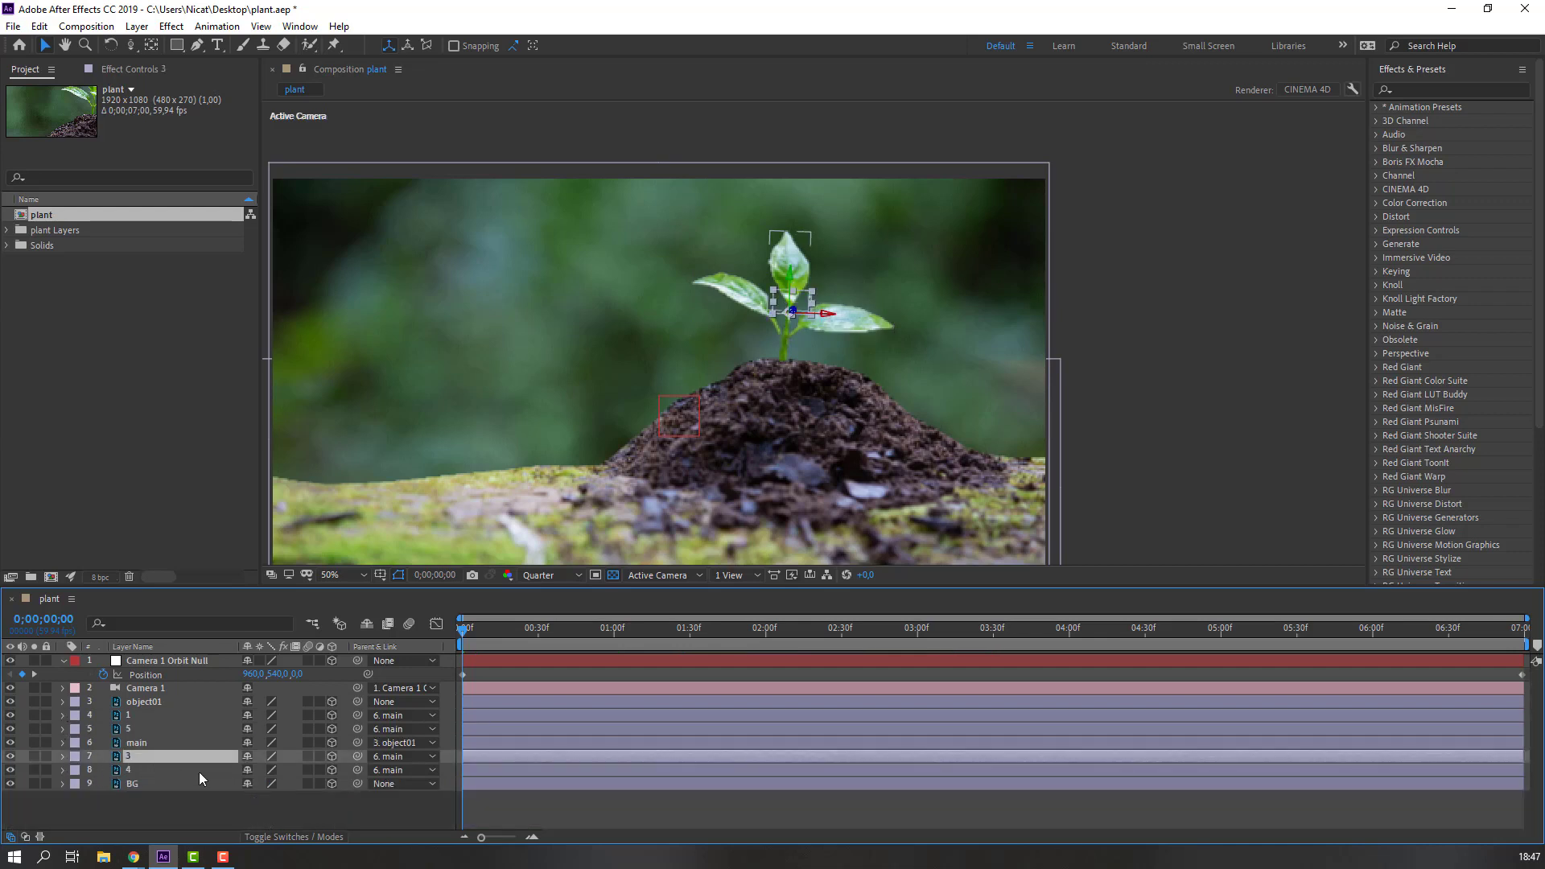
left_click(62, 755)
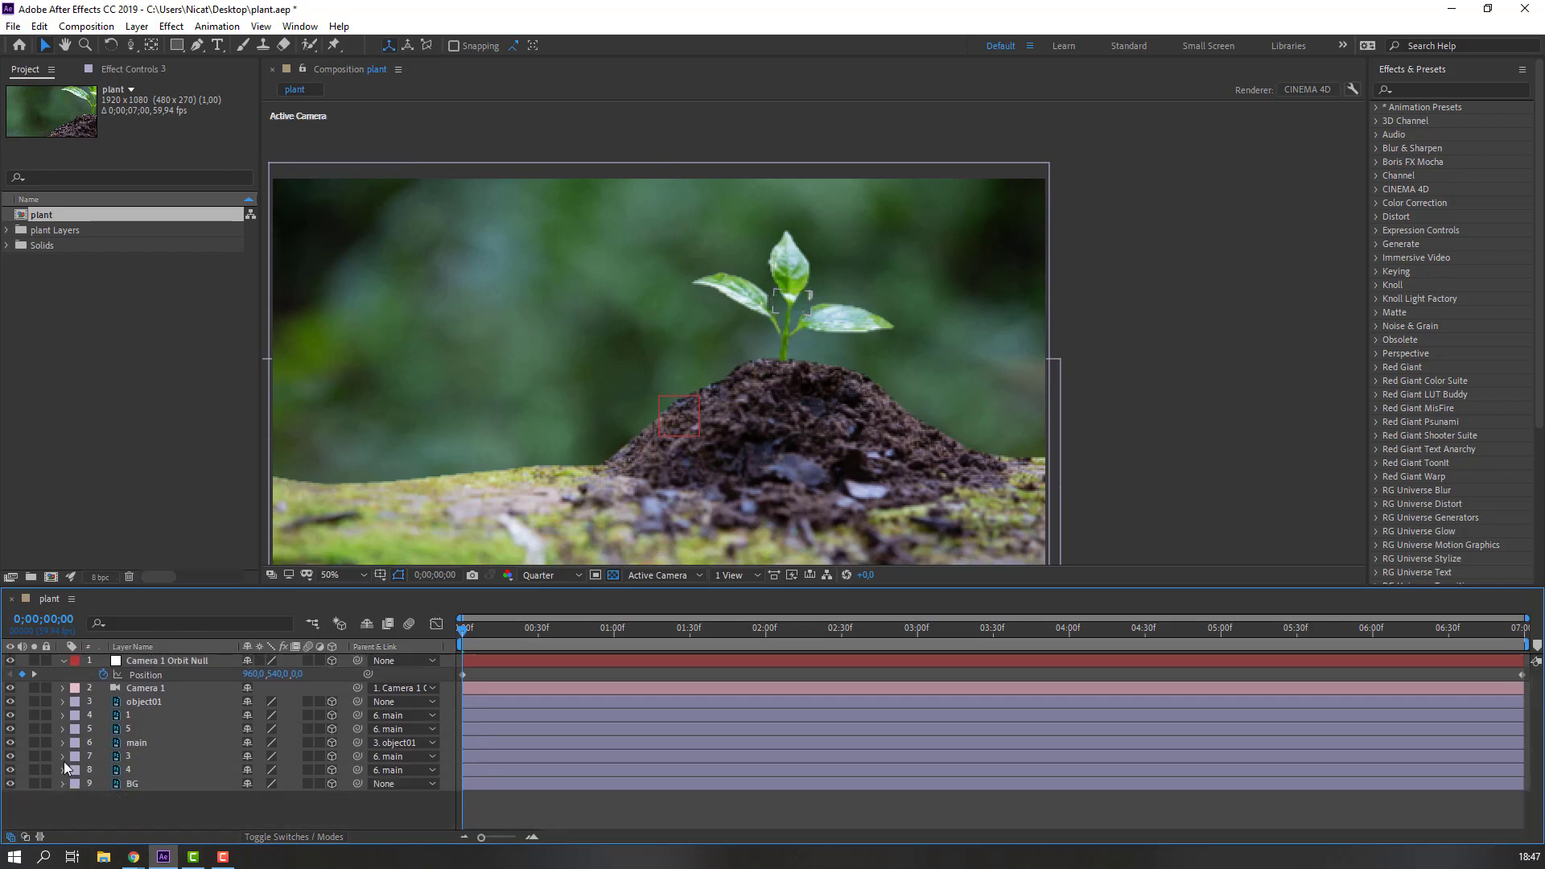
left_click(128, 769)
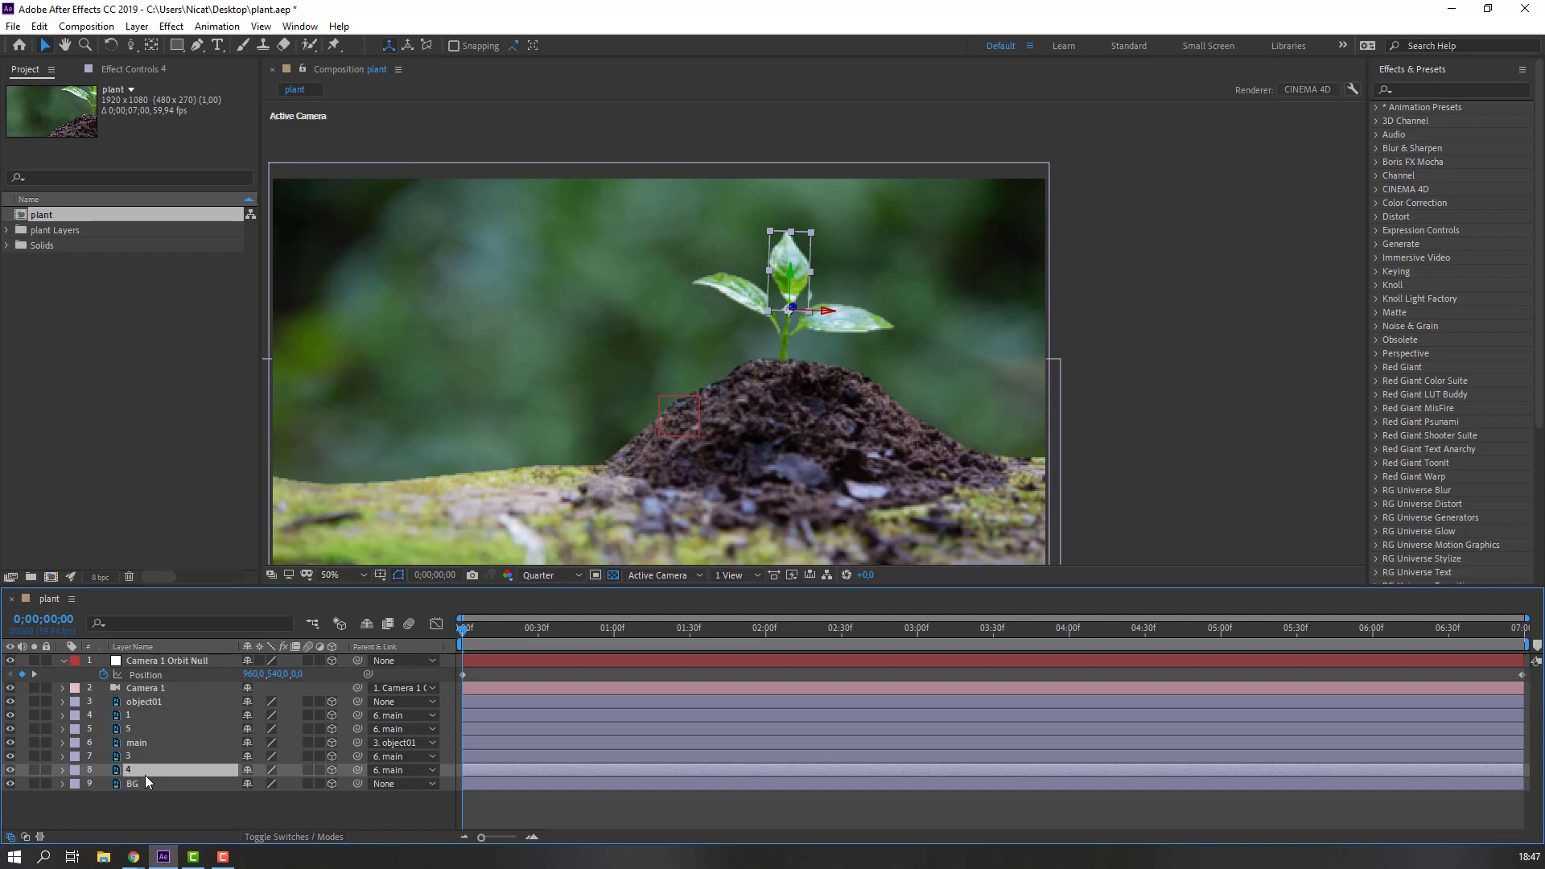
left_click(62, 769)
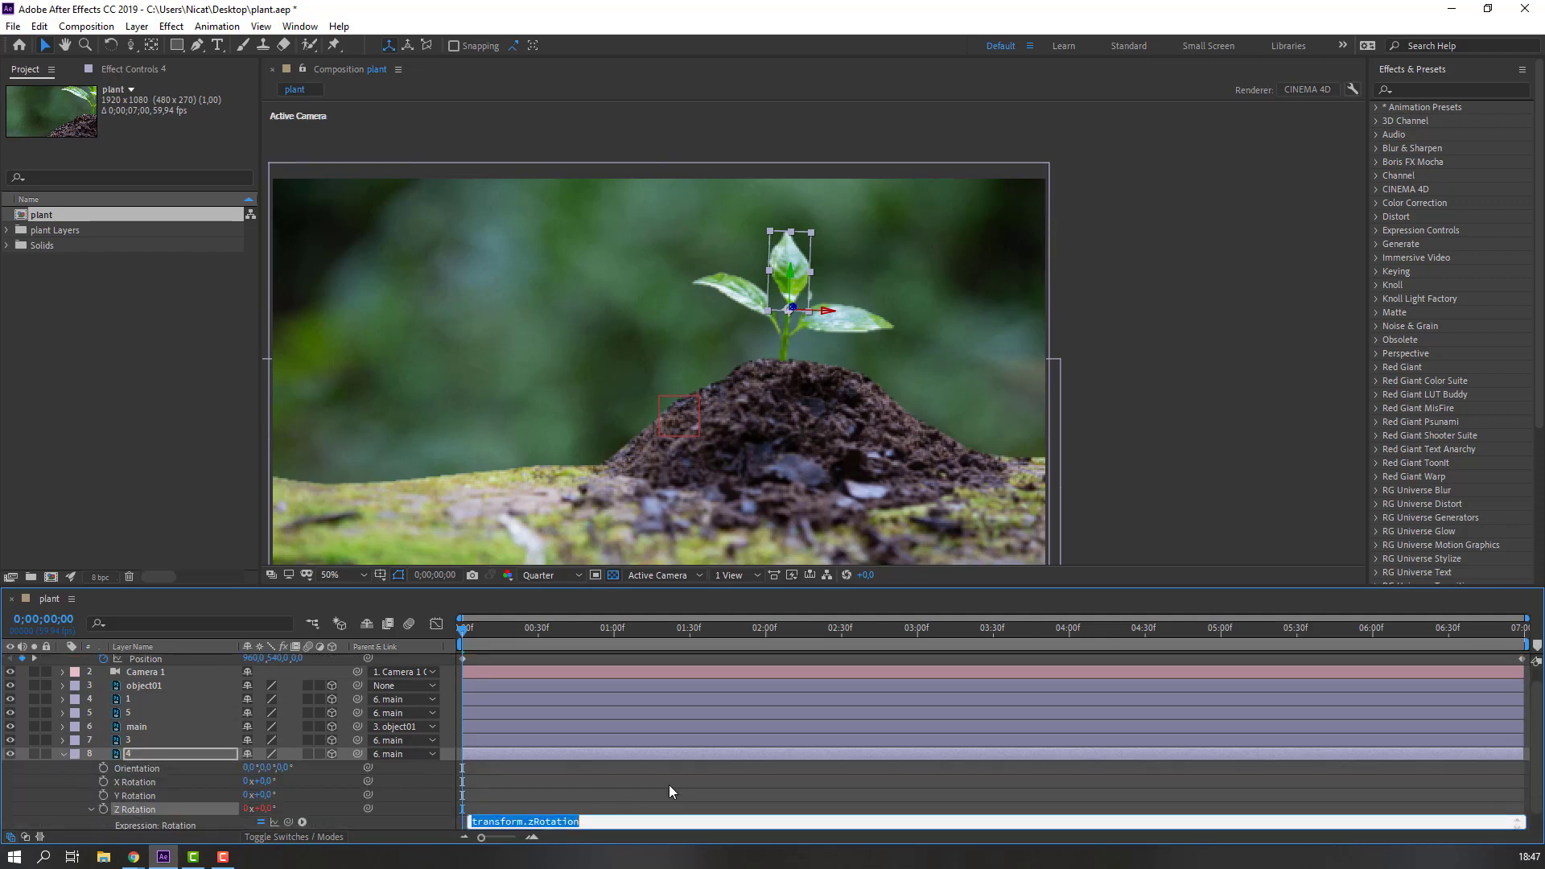
type("wiggle(1,4)")
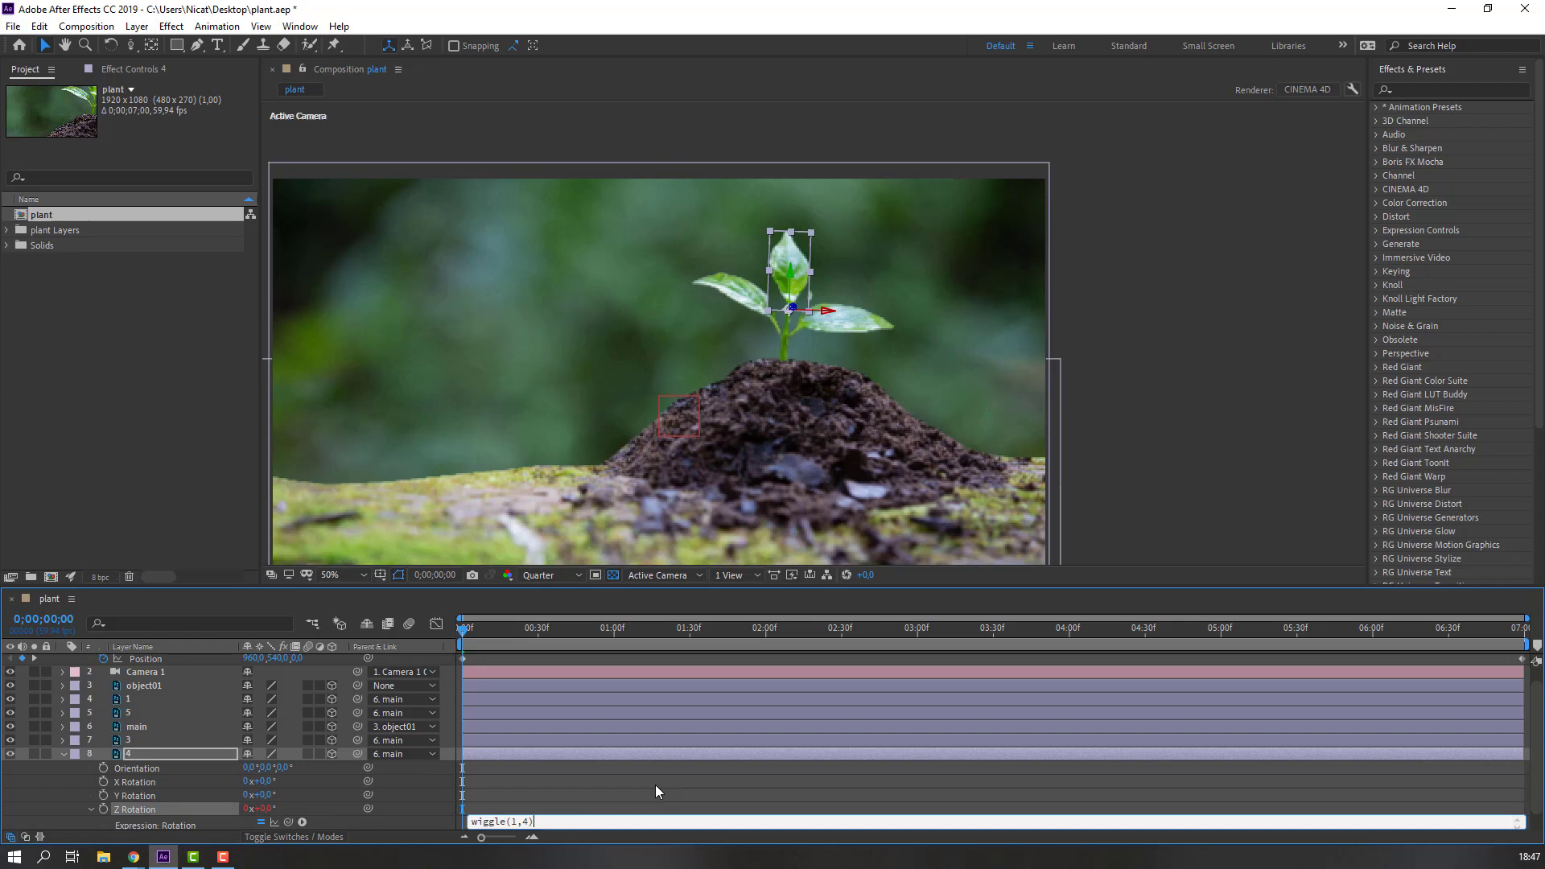